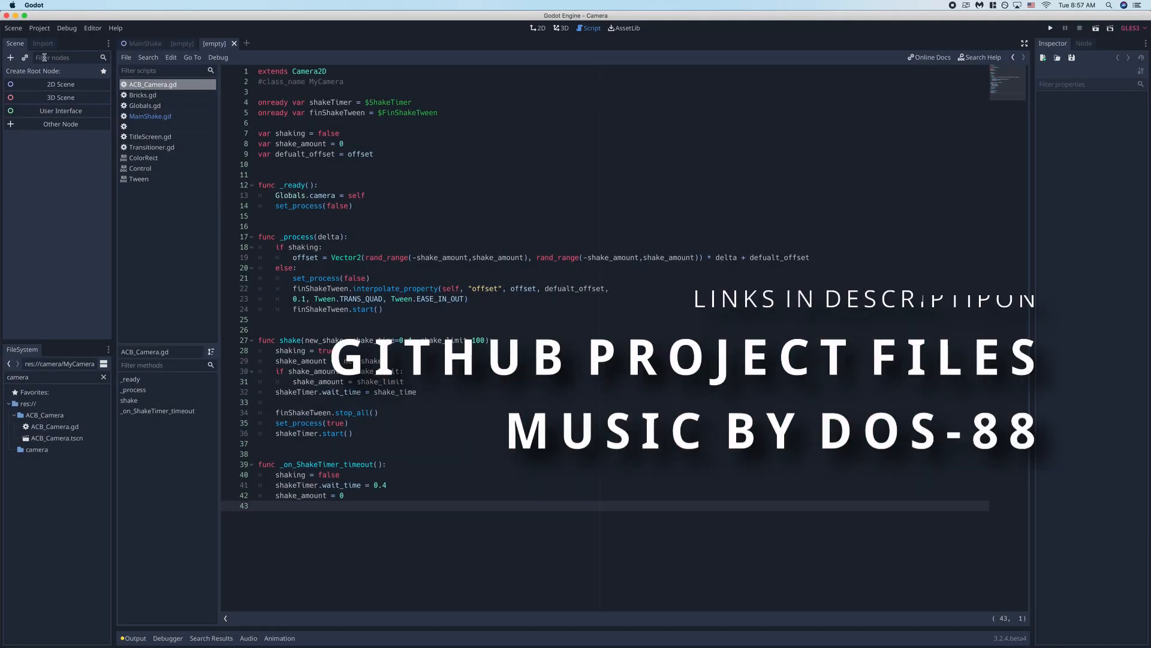
# Step: Create a Camera2D root node with a Timer child, then begin saving the scene
pyautogui.click(10, 58)
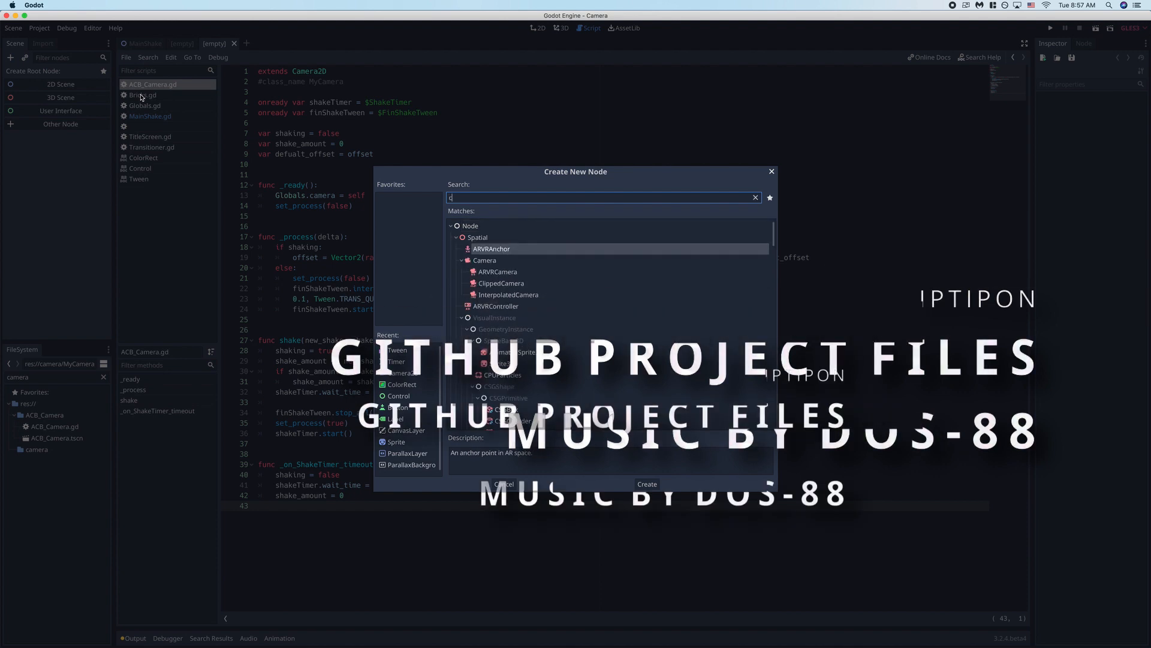
pyautogui.write('amera')
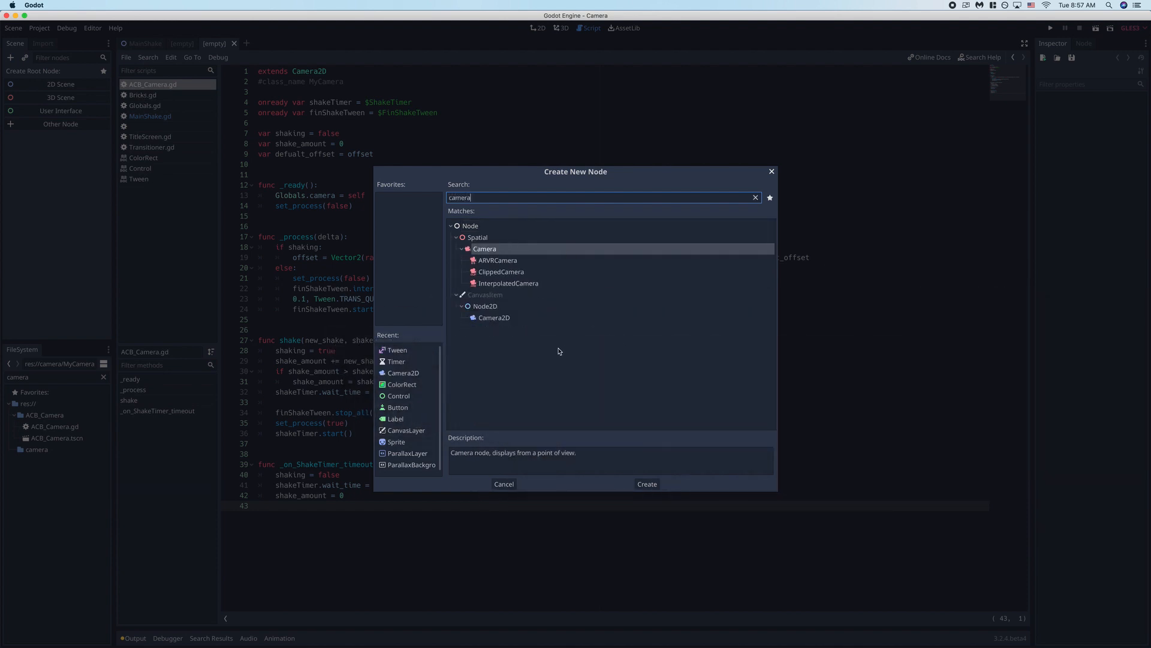
pyautogui.click(647, 483)
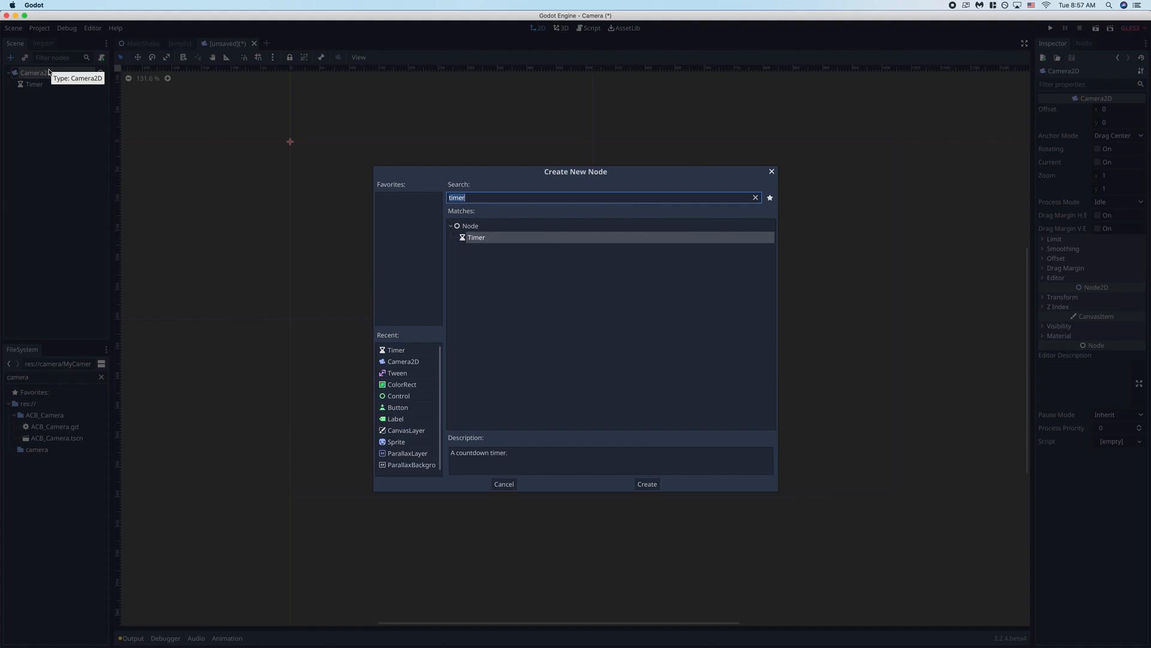
pyautogui.click(647, 483)
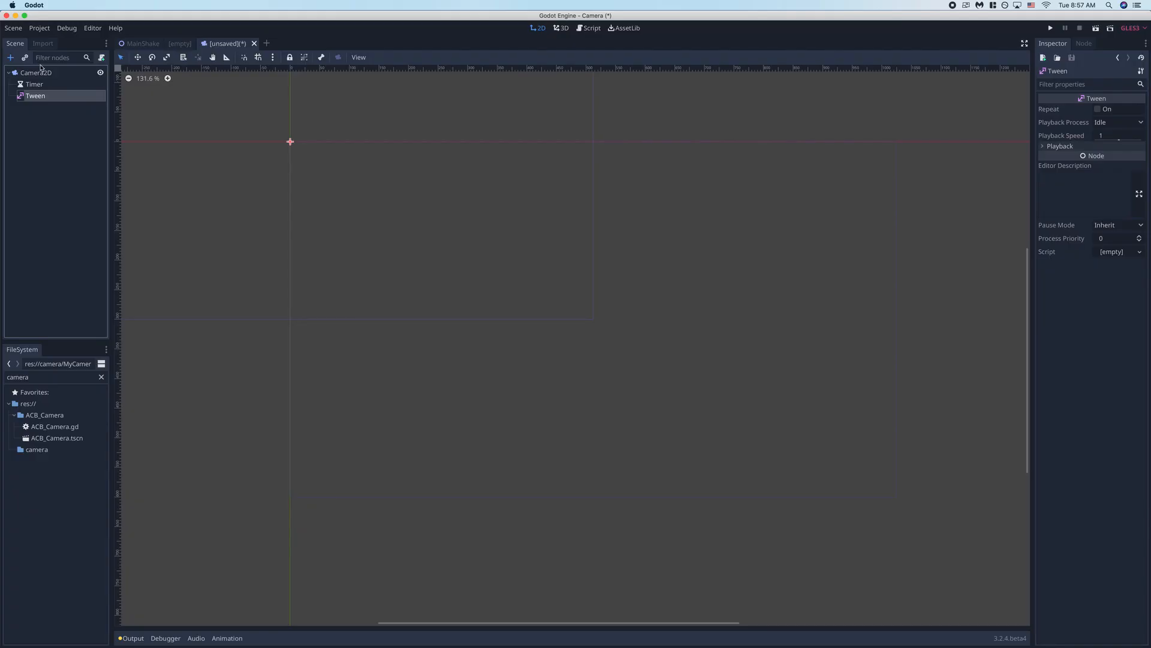
pyautogui.click(29, 72)
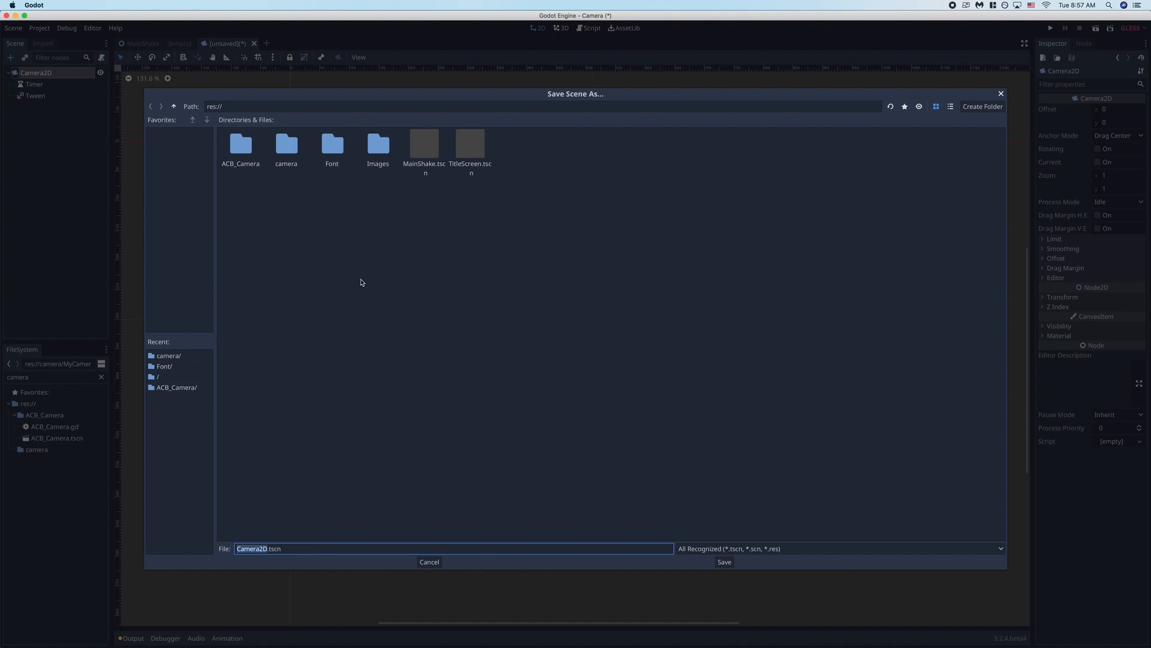
# Step: Save the scene into the camera folder under the name Camera2D.tscn
pyautogui.doubleClick(286, 144)
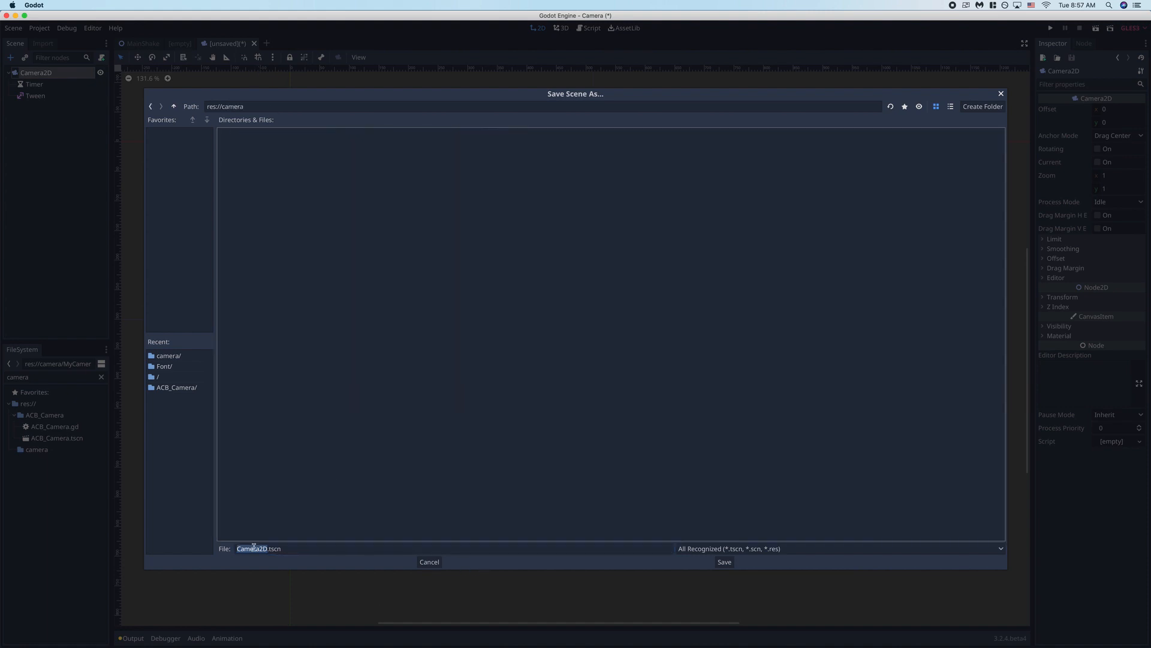
pyautogui.click(724, 561)
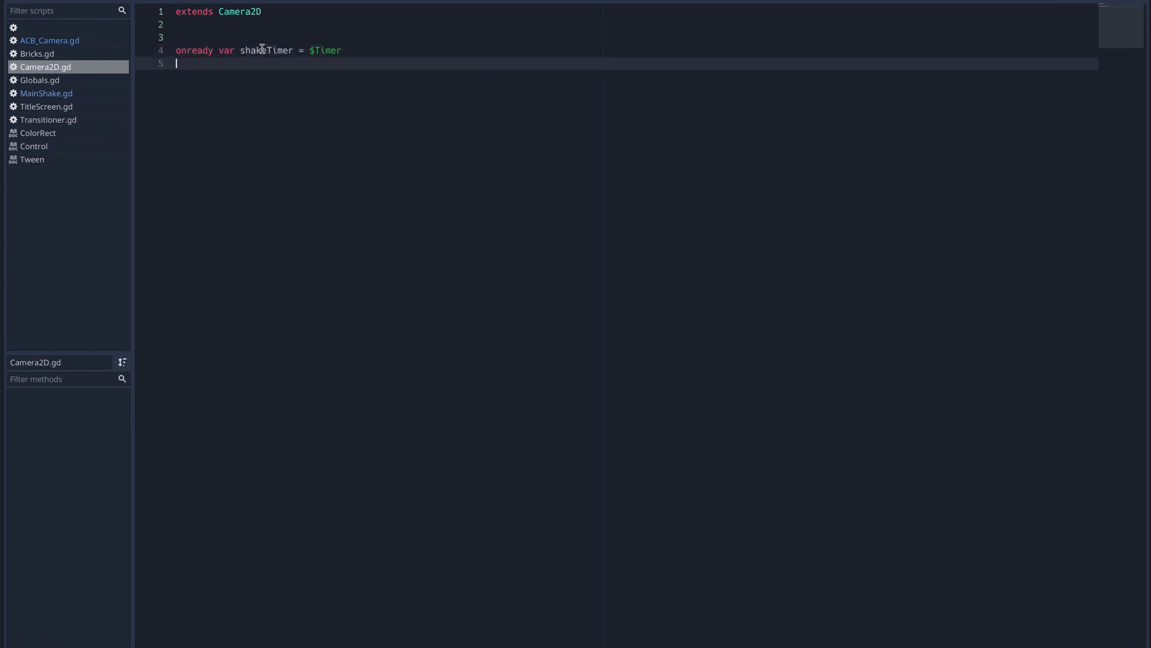
# Step: Add onready shakeTimer = $Timer, onready tween = $Tween, and var shake_amount = 0
pyautogui.write('onready var')
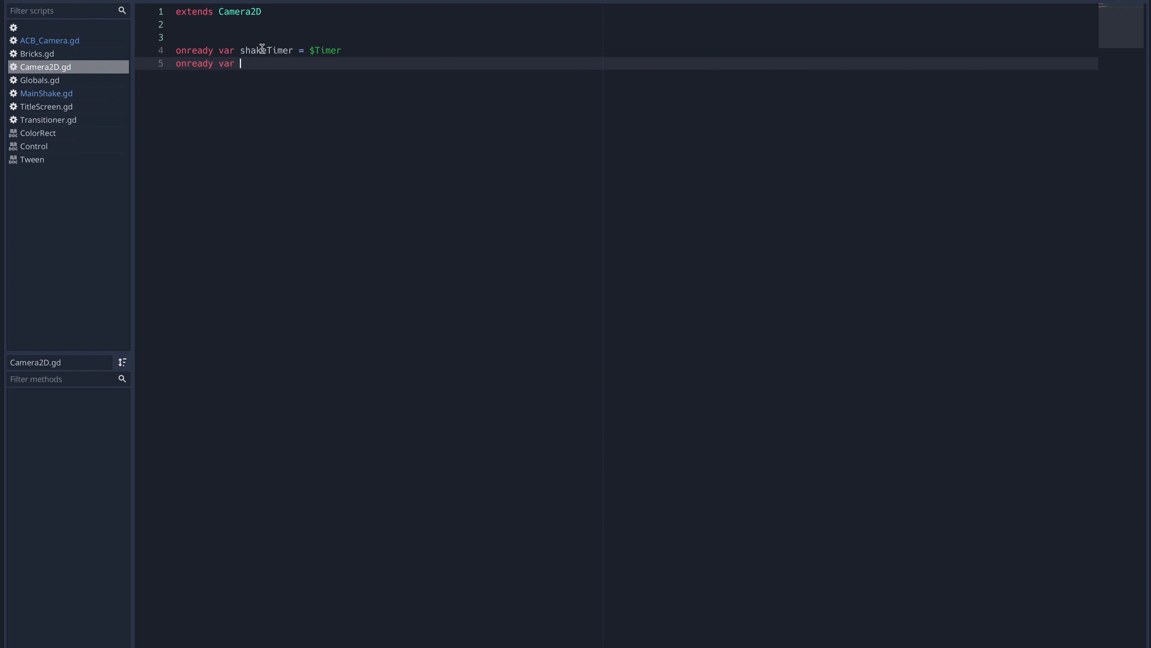
pyautogui.write('tween = $Tween')
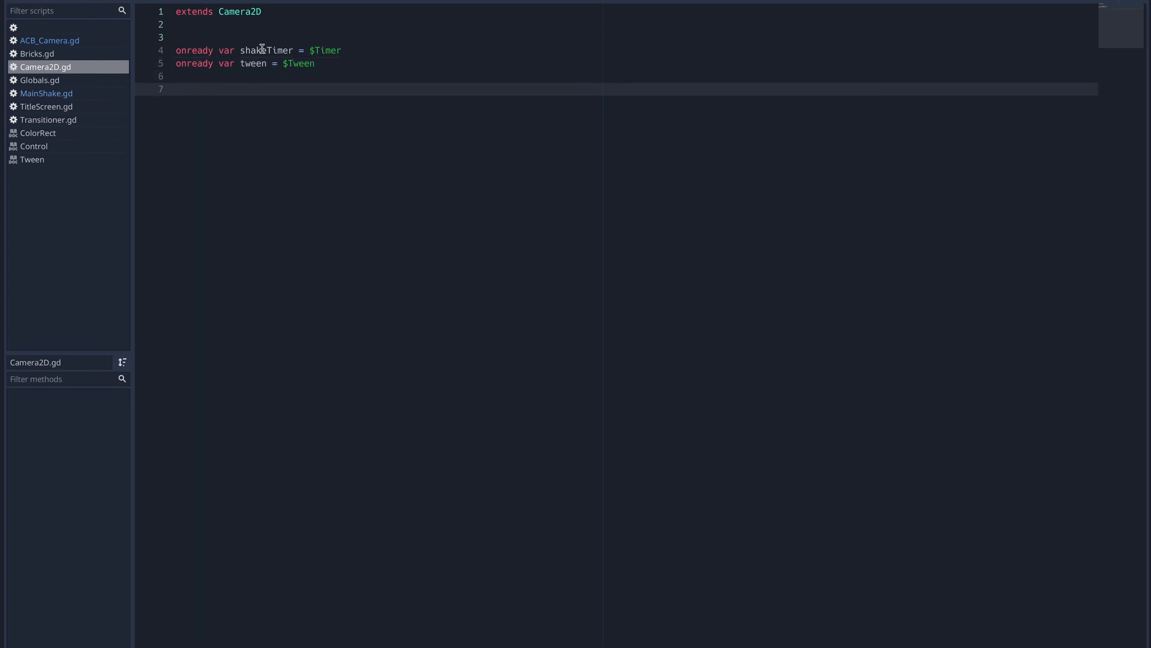
pyautogui.write('var shake_amount')
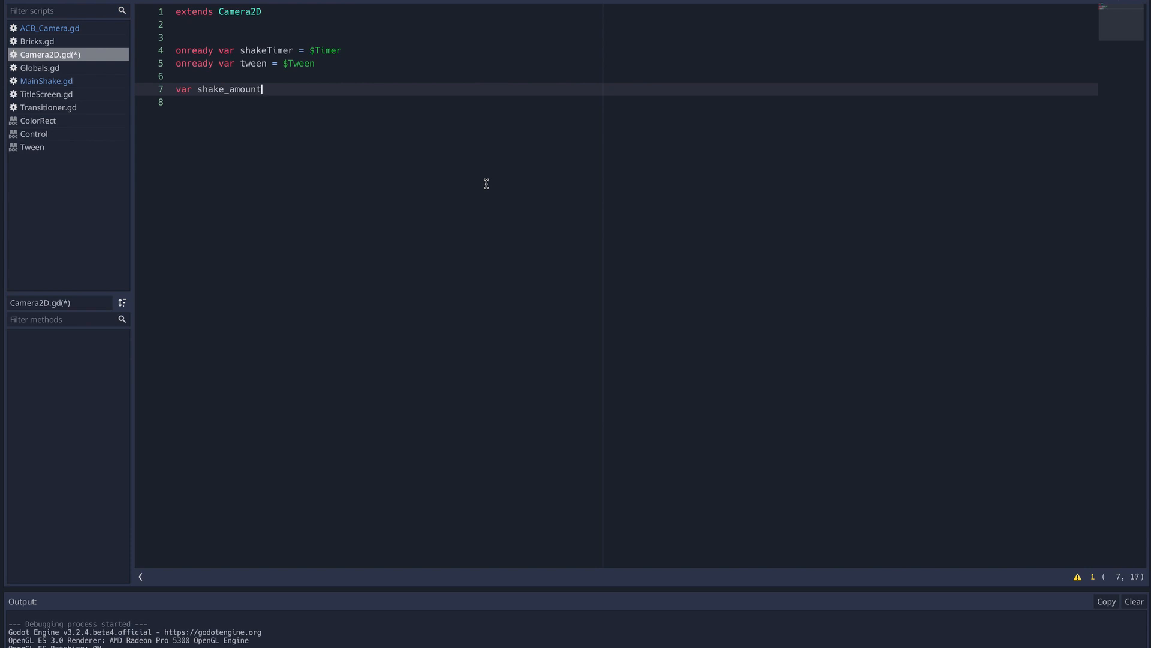
pyautogui.write('= 0')
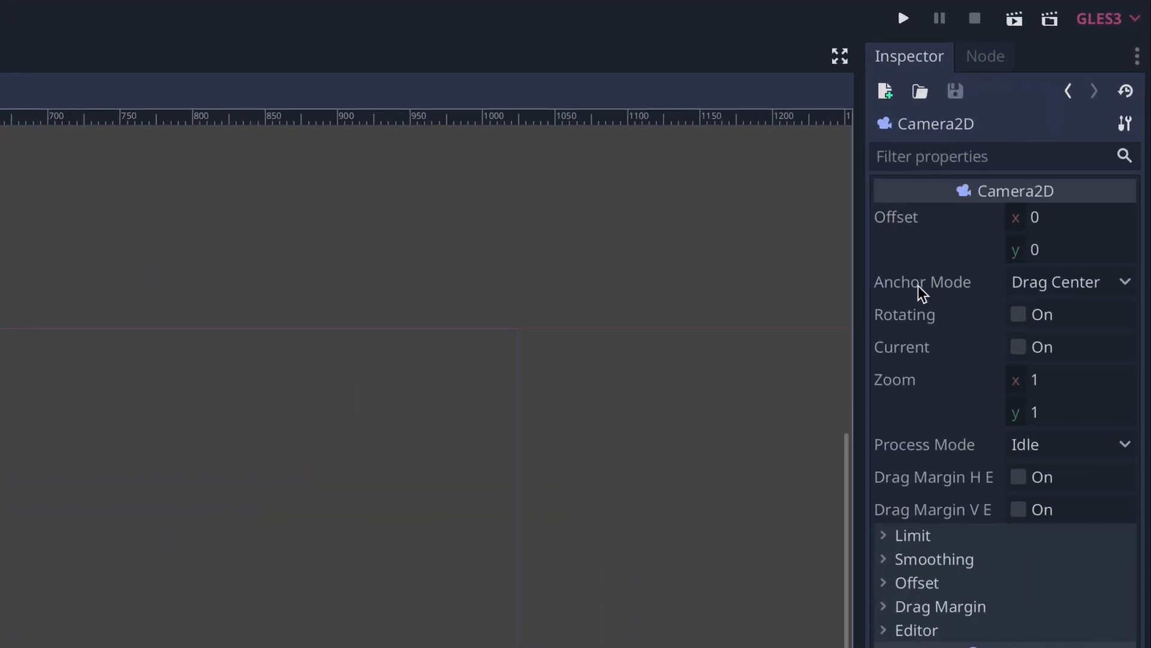
# Step: Tick Current on the Camera2D and enter an offset of 512, 300
pyautogui.click(1018, 346)
pyautogui.write('100')
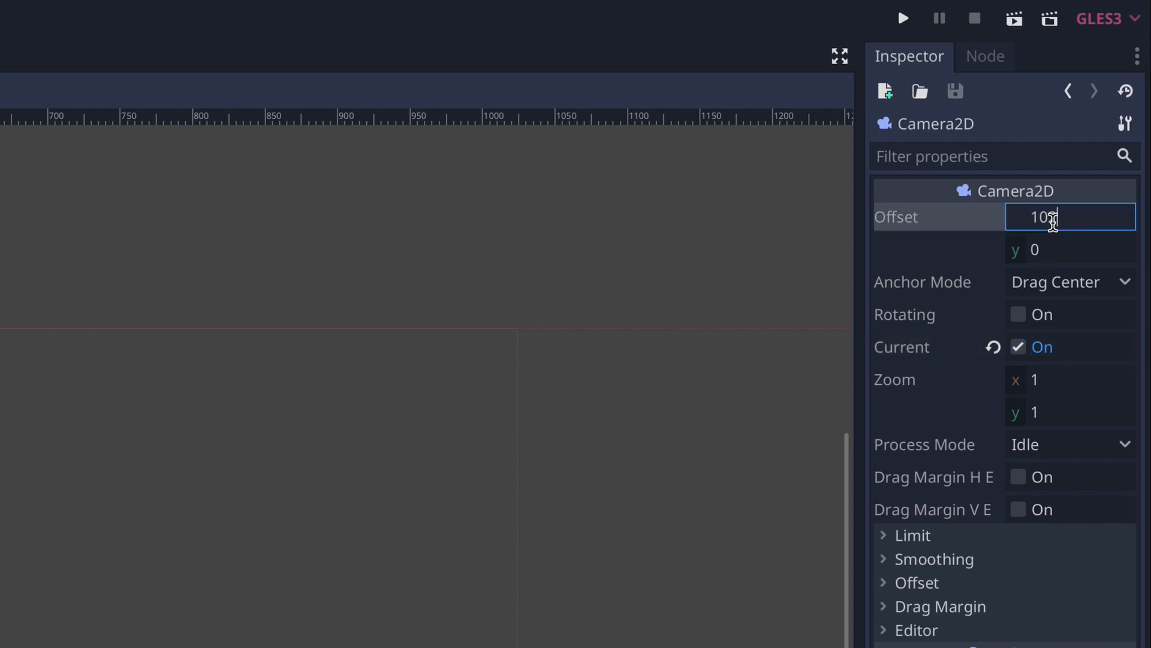
pyautogui.write('512')
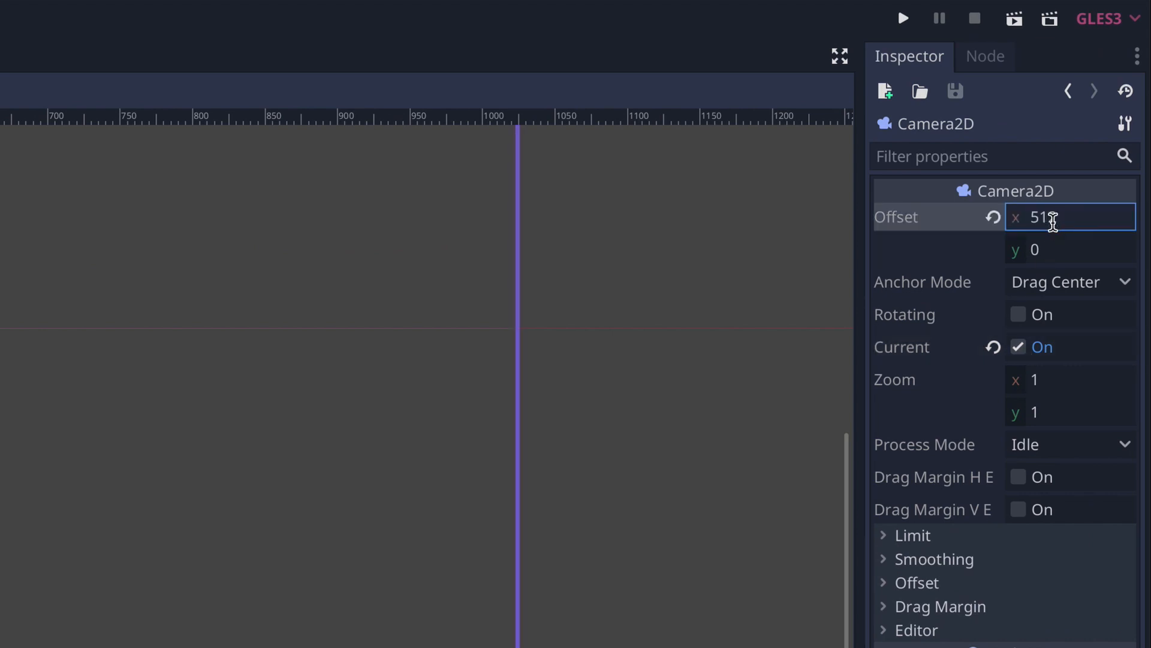
pyautogui.write('600')
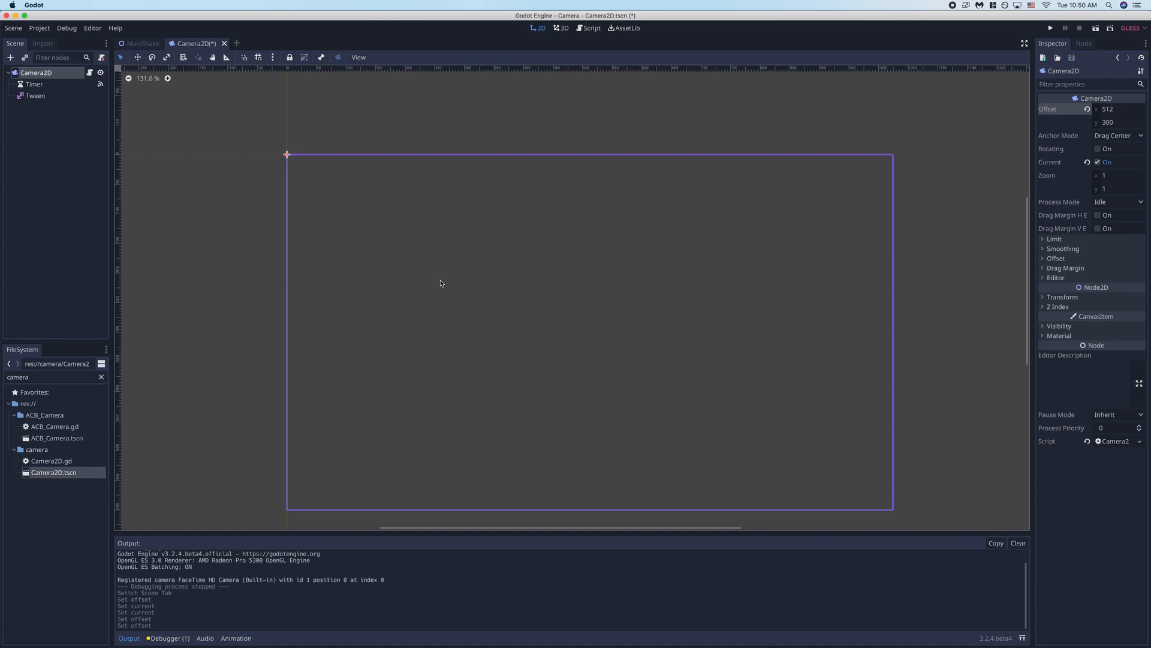
# Step: Connect the Timer's timeout signal to _on_Timer_timeout in the camera script
pyautogui.click(592, 29)
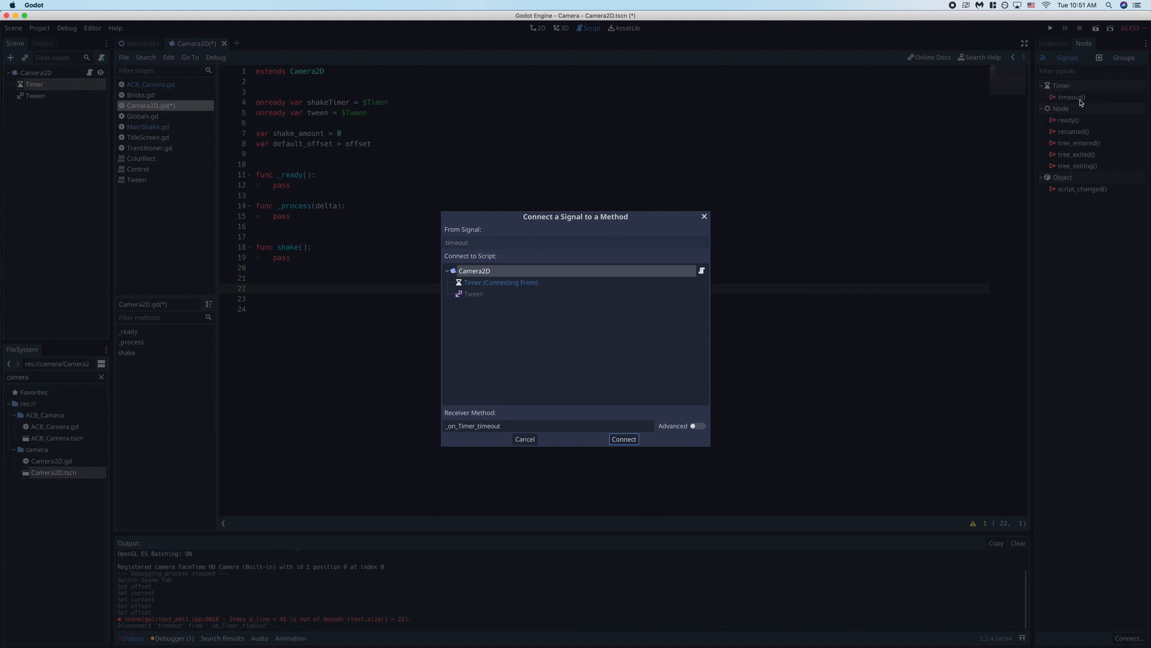
pyautogui.click(624, 439)
pyautogui.write('set_process(true')
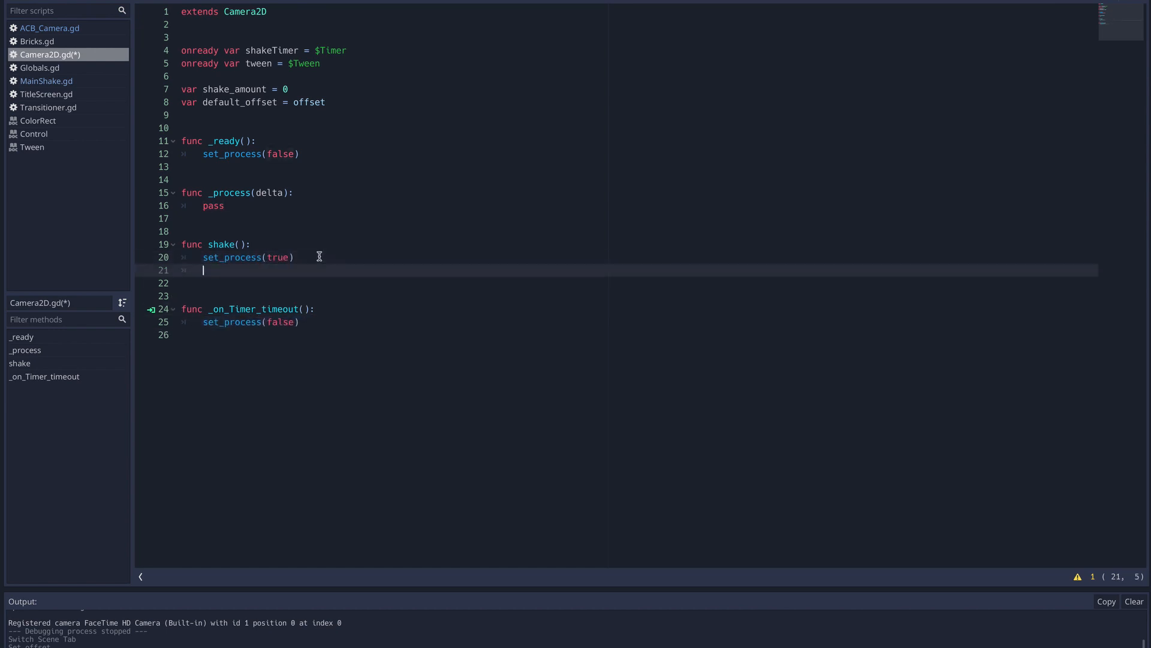
# Step: Add shakeTimer.start() after set_process(true) in shake(), with a blank line at its top
pyautogui.write('shakeTimer.start()')
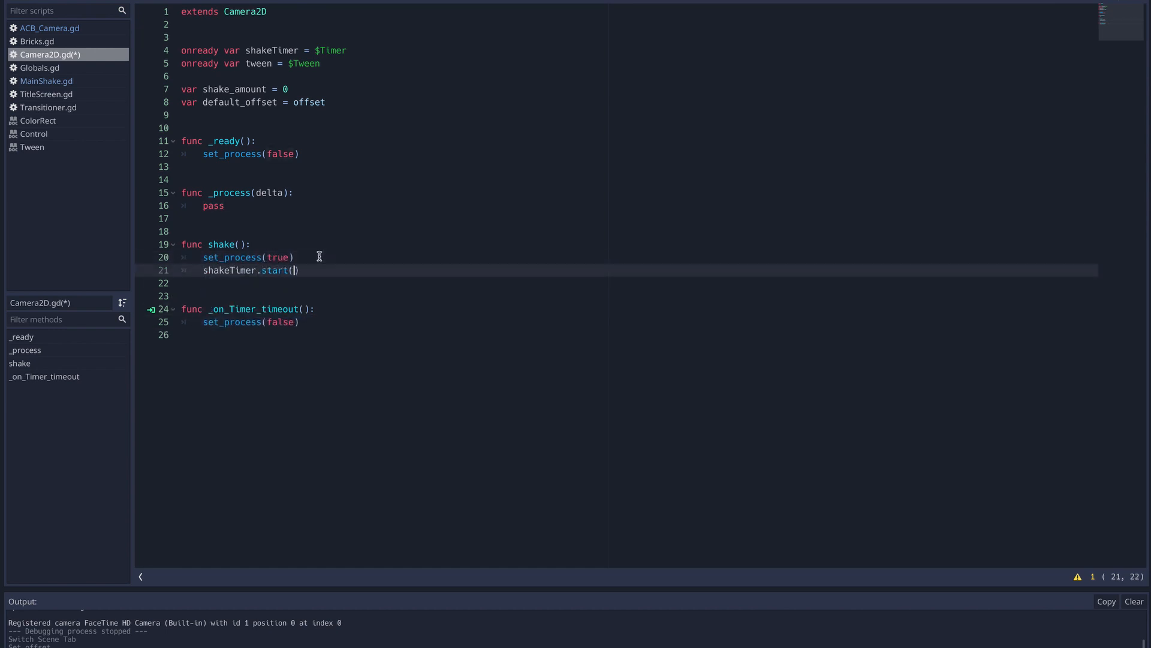
pyautogui.press('Enter')
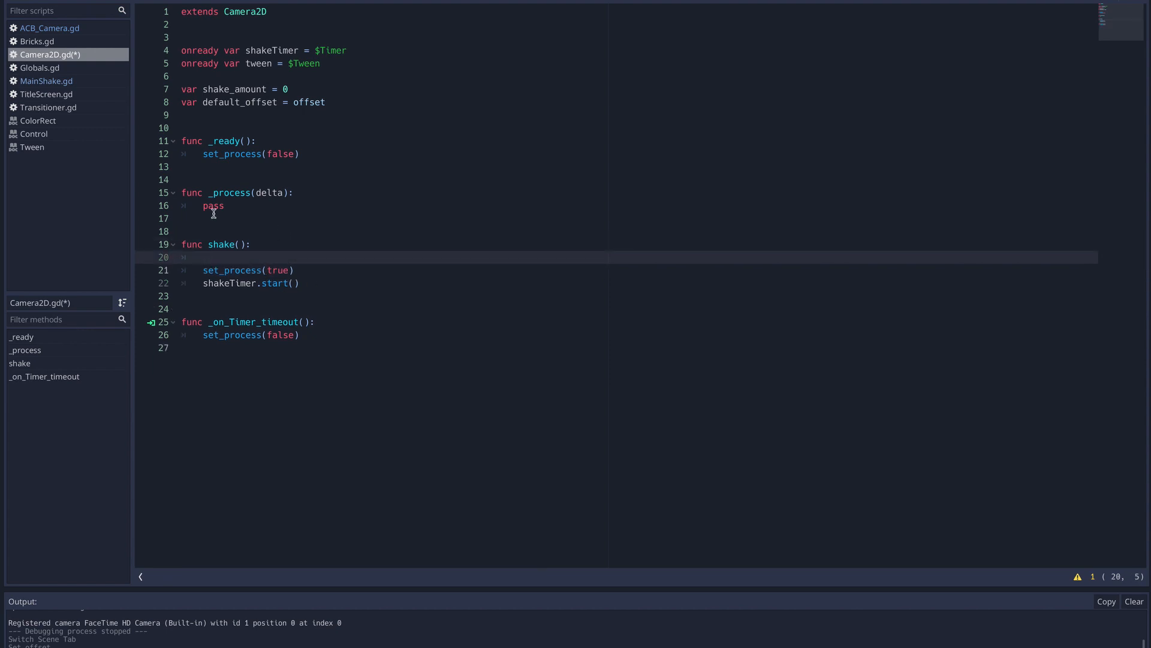
pyautogui.doubleClick(213, 206)
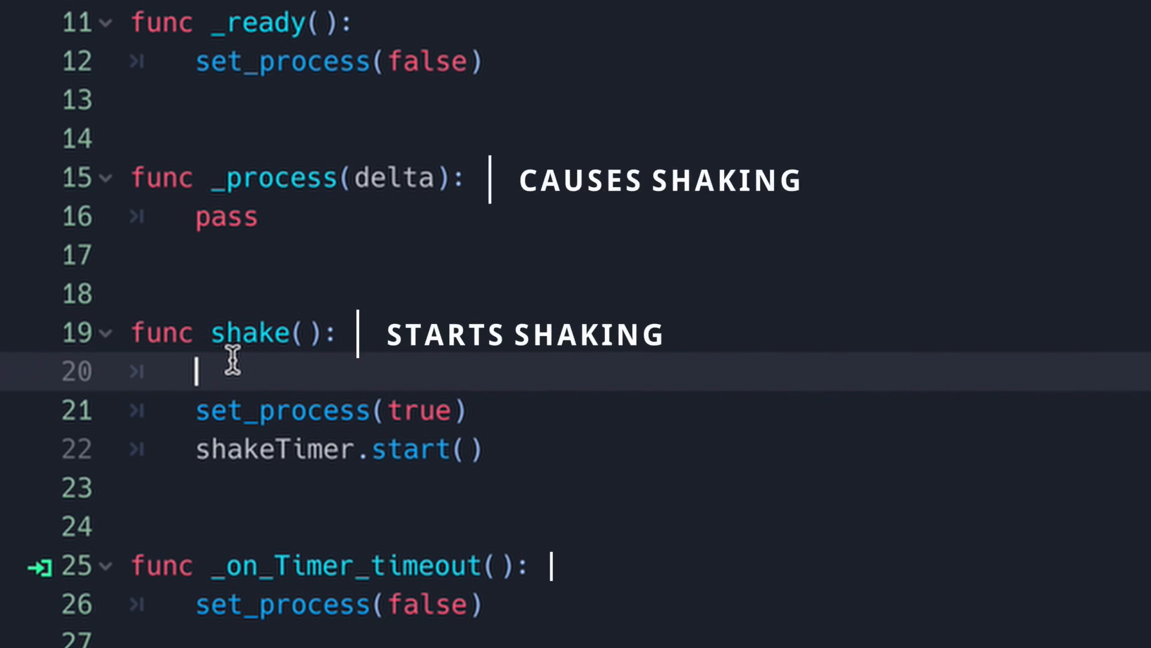
# Step: Give shake() parameters new_shake, shake_time=0.4, shake_limit=100, capping shake_amount and setting wait_time
pyautogui.write('new_shake')
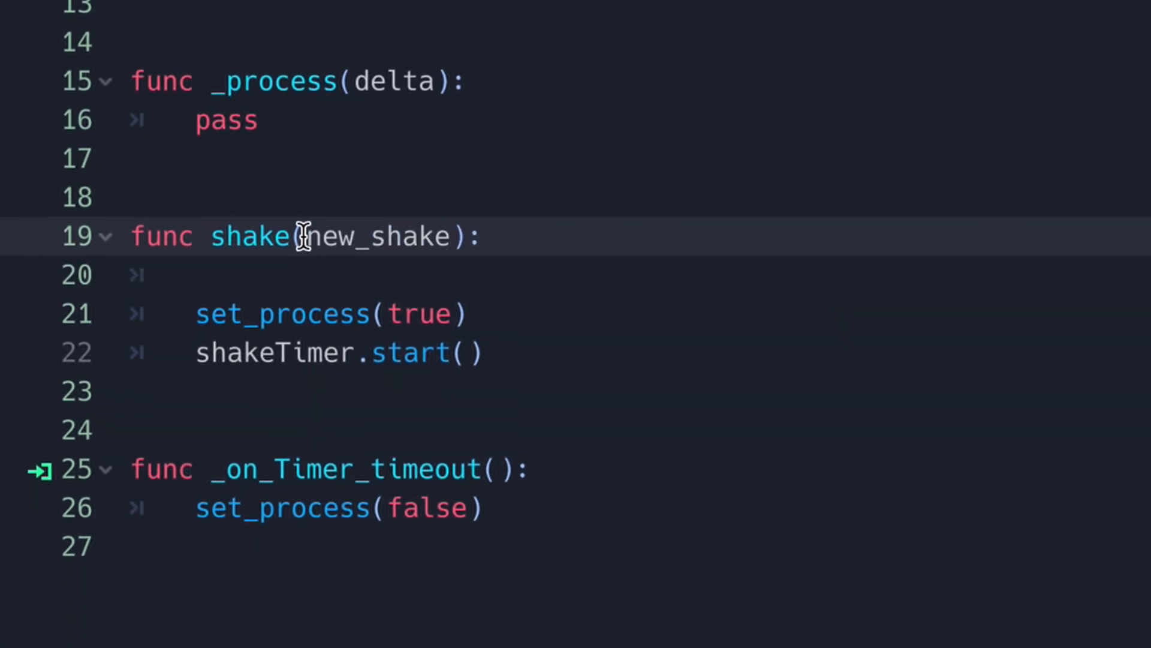
pyautogui.write(', shake_time, shake_limit')
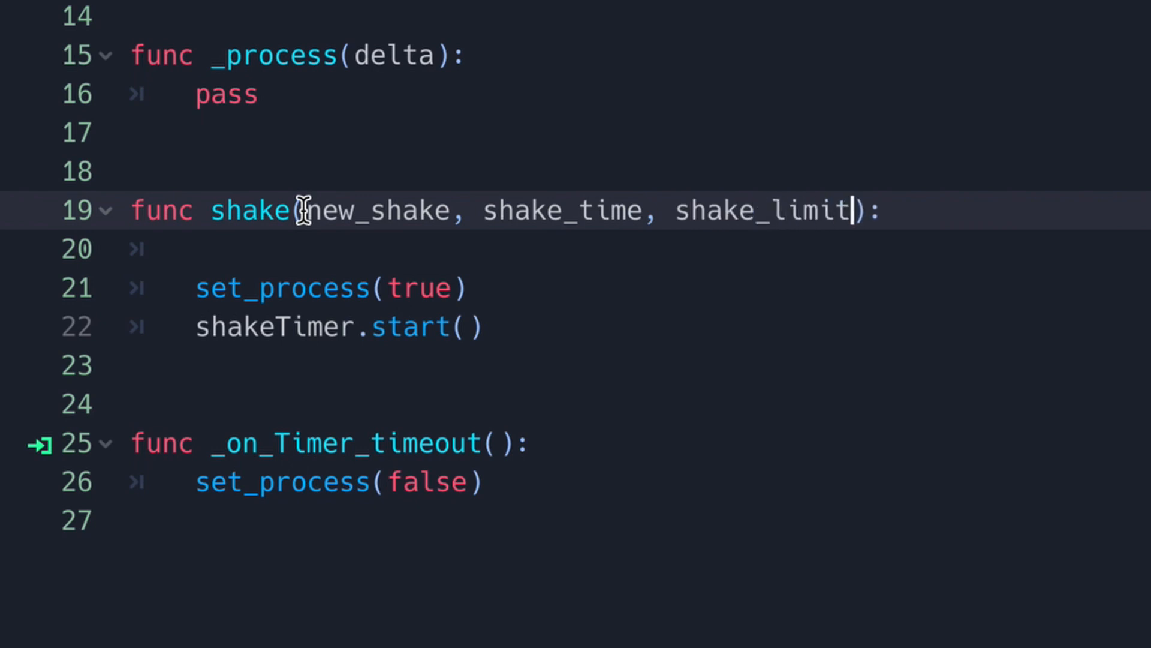
pyautogui.write('shake_amount += new+')
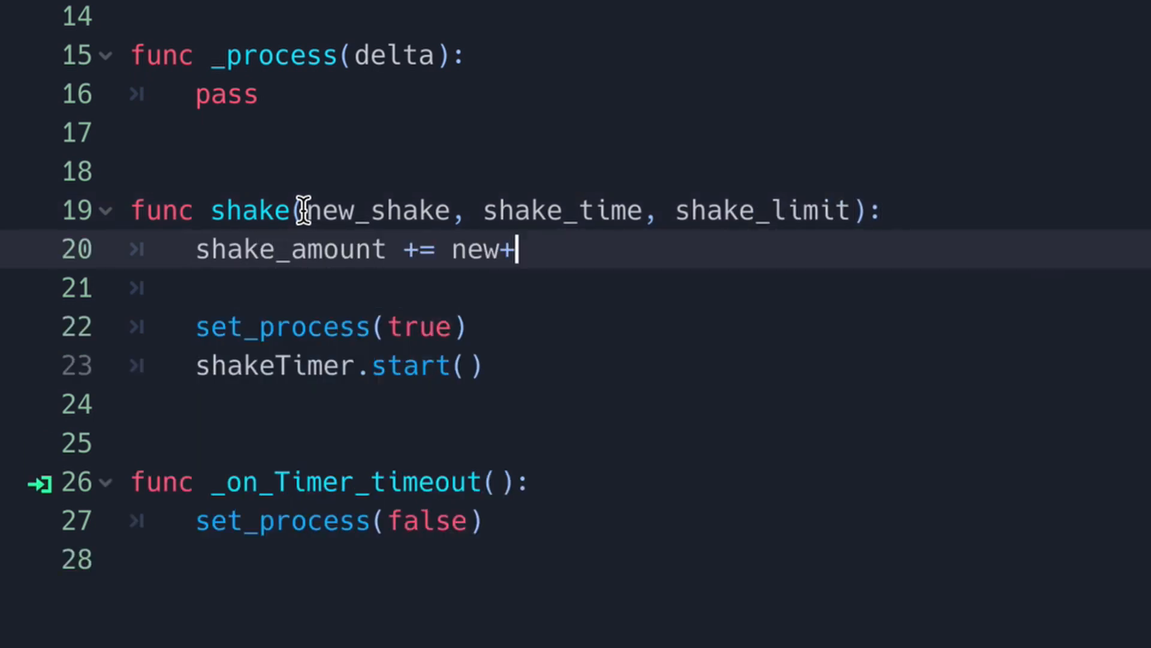
pyautogui.write('_shake')
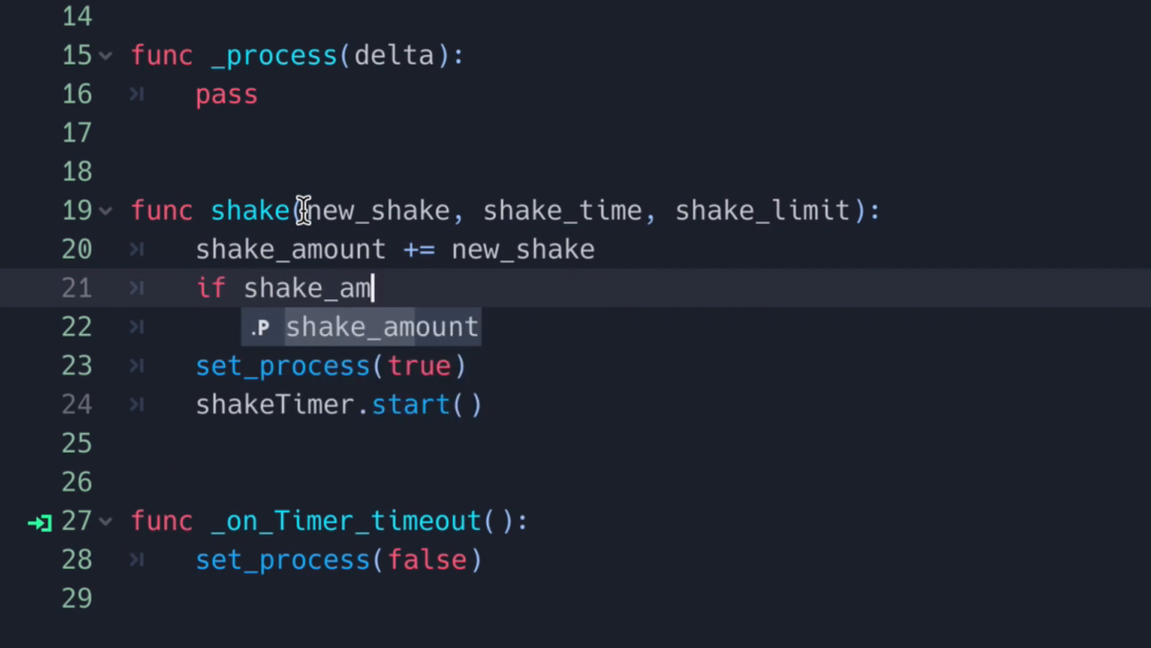
pyautogui.write('ount > shake_limit:')
pyautogui.click(648, 326)
pyautogui.write('shake_amount = shake_limit')
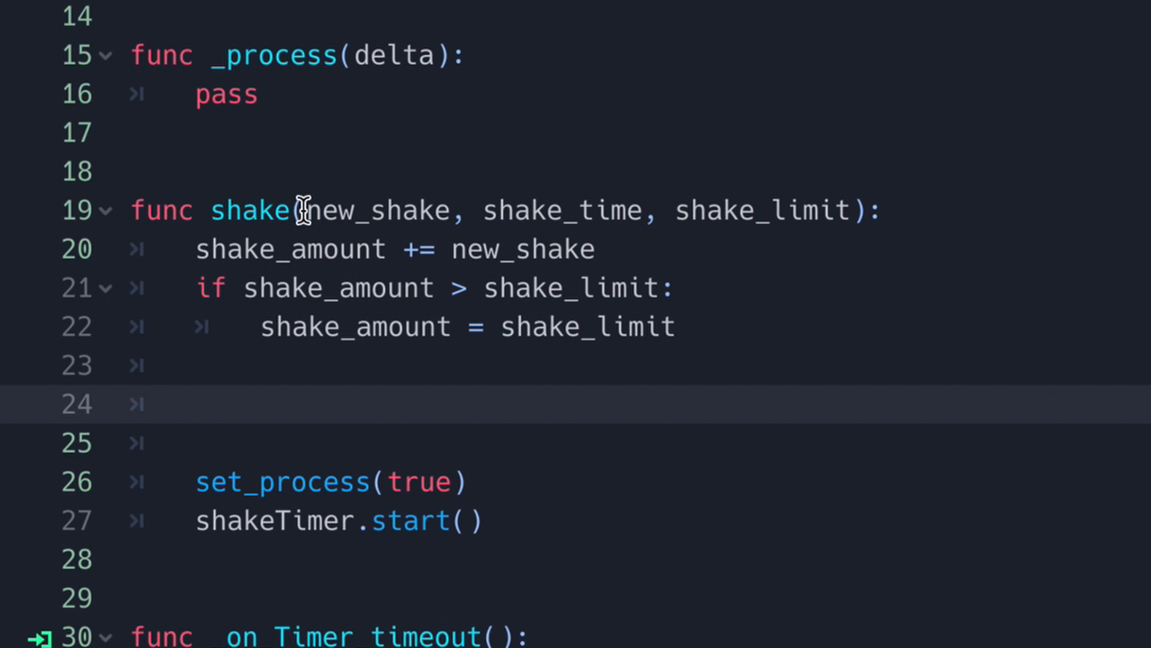
pyautogui.write('shakeTimer.wait_time = shake_time')
pyautogui.click(506, 210)
pyautogui.write('=0')
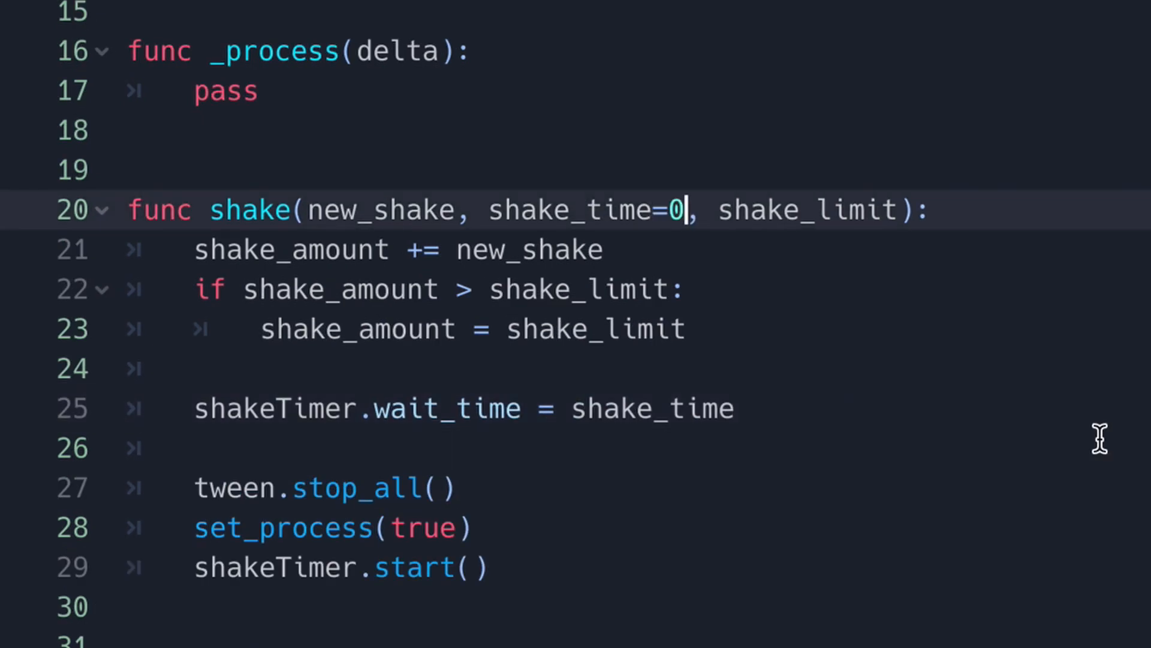
pyautogui.write('.4, shake_limit=100')
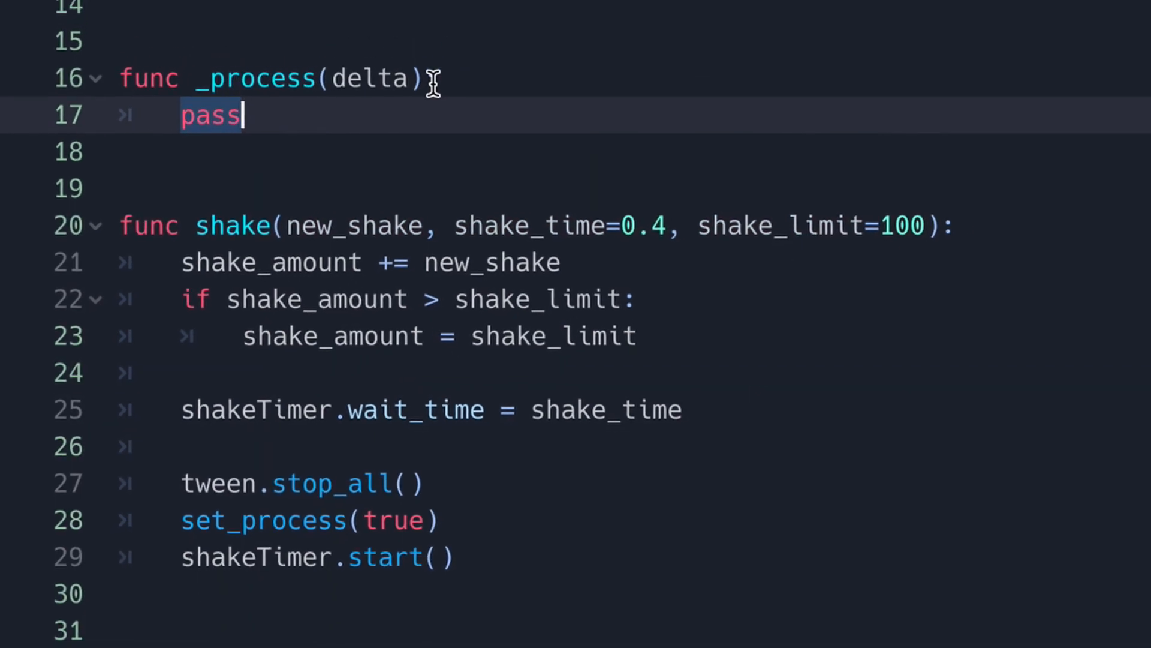
# Step: Set offset = Vector2(rand_range(±shake_amount) pair) * delta + default_offset in _process
pyautogui.write('offset = Vector2(rand_range(-shake_amount, shake_amount), rand_range(shake_amount')
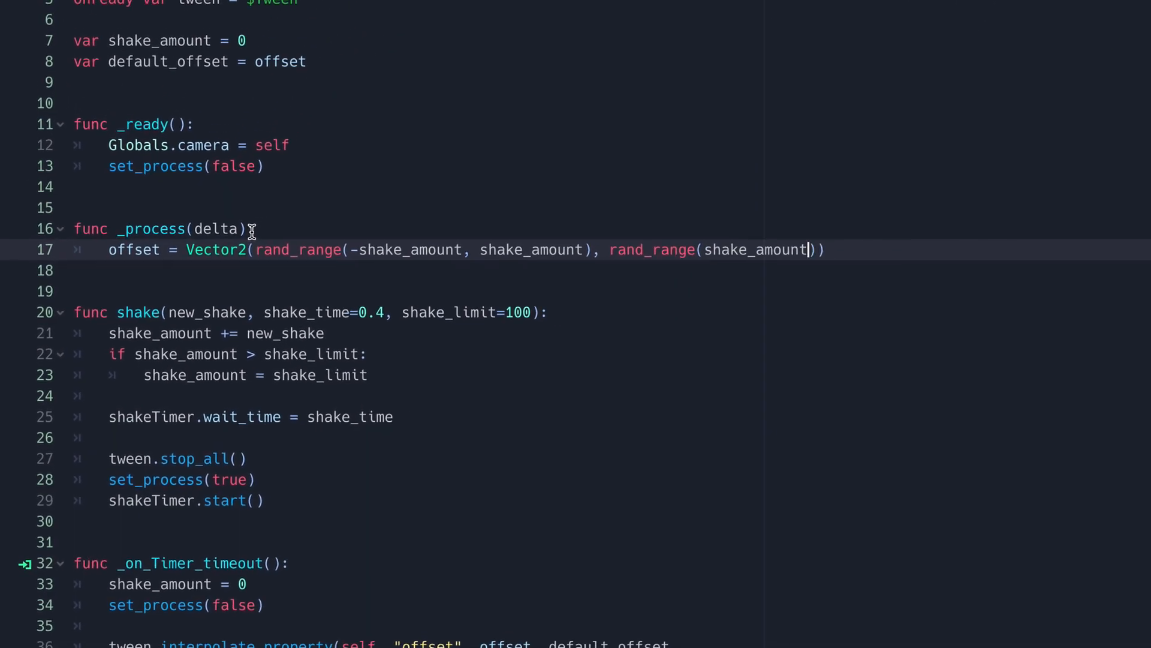
pyautogui.write(', -shake_amount)) *')
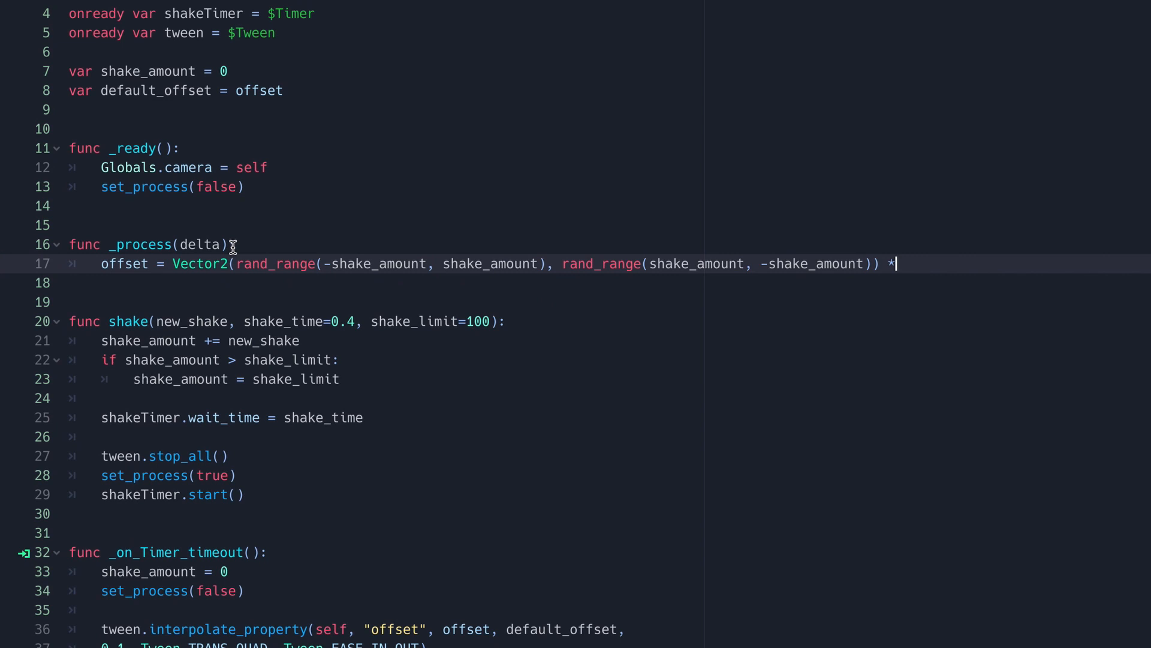
pyautogui.write('delta + default_offset')
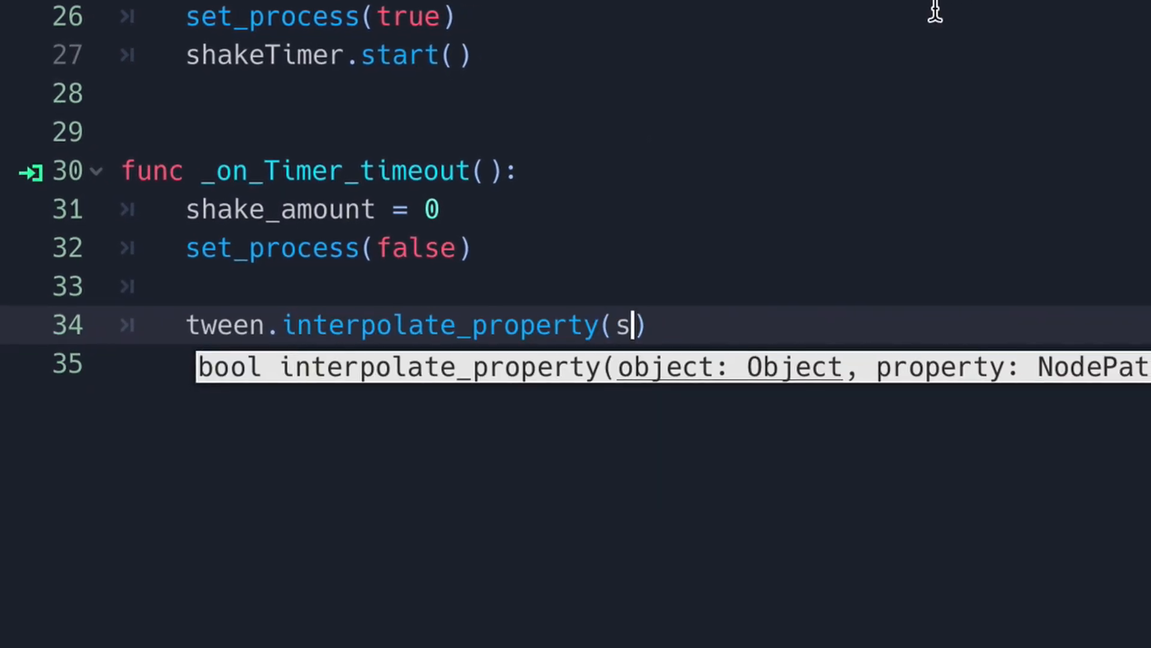
# Step: Tween offset to default_offset over 0.1s with TRANS_QUAD, EASE_IN_OUT in _on_Timer_timeout
pyautogui.write('elf, "offset", offset,')
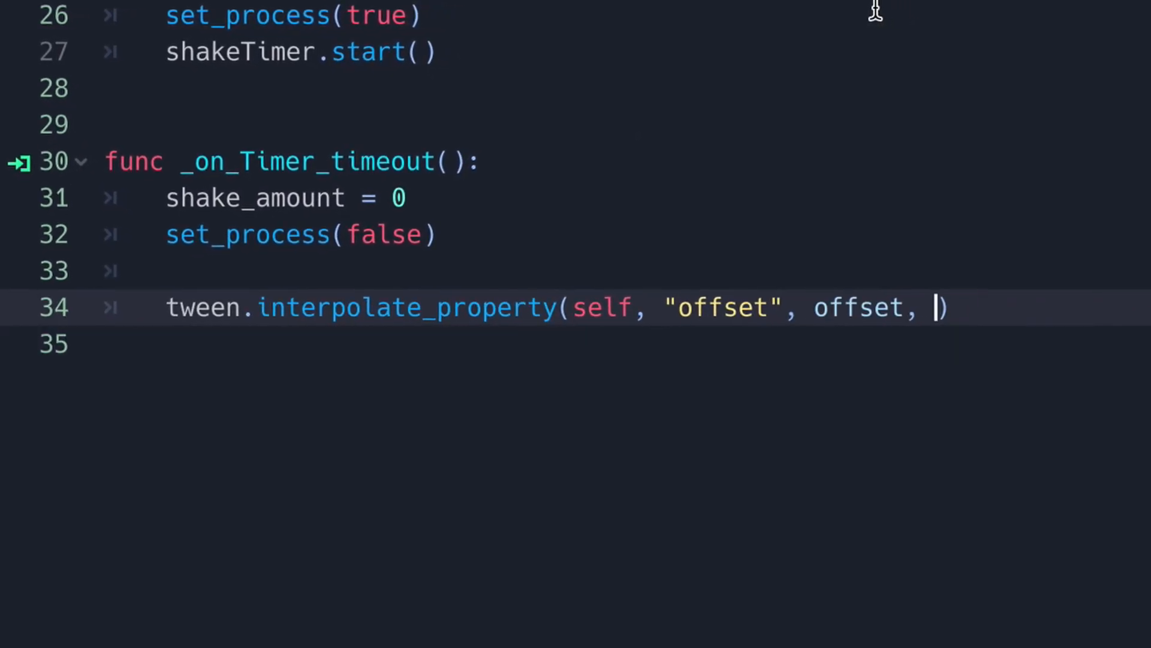
pyautogui.write('default_offset, 0.1,')
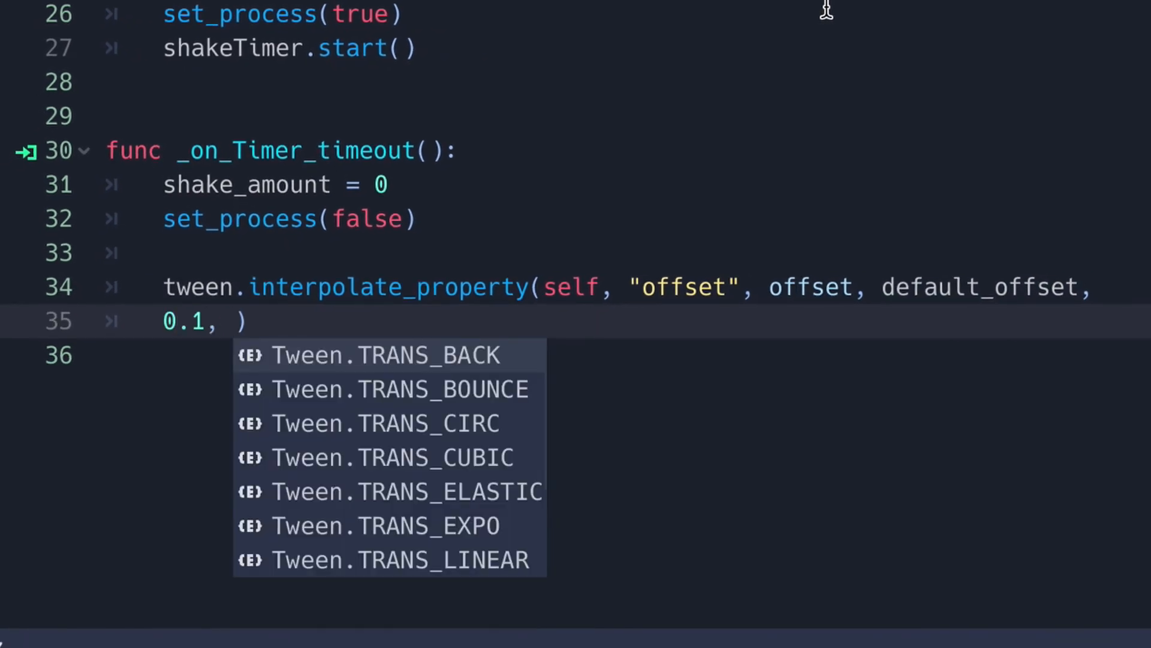
pyautogui.write('Tween.TRANS_QUAD, Tween.EASE_IN_OUT)')
pyautogui.write('tween.stop_all()')
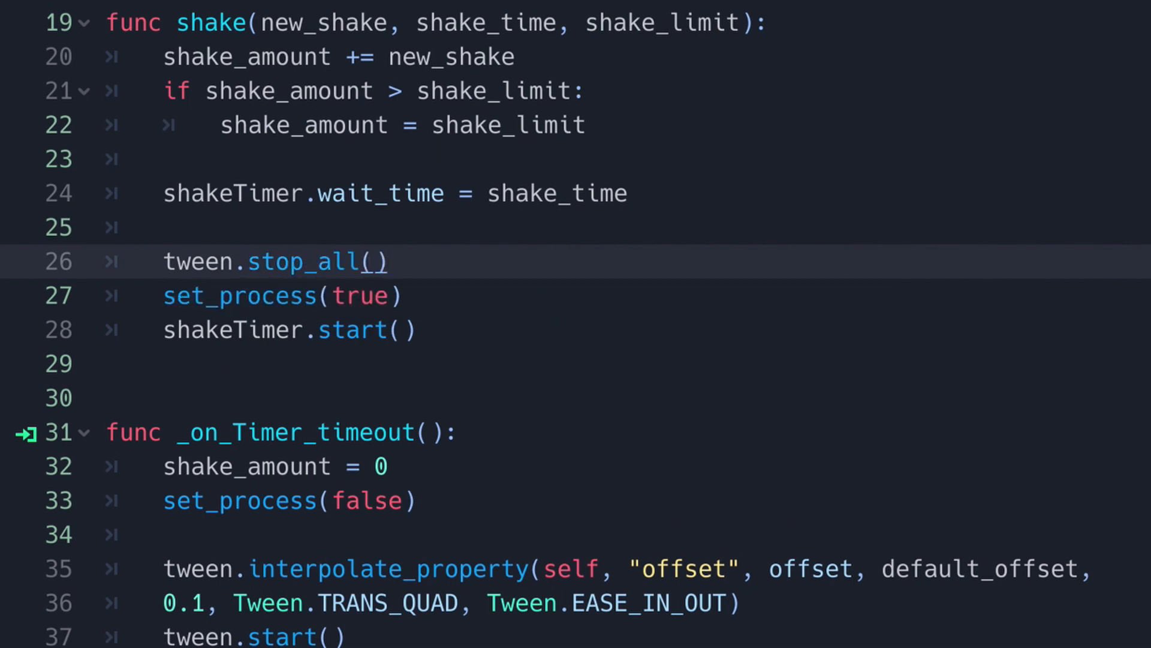
pyautogui.doubleClick(393, 604)
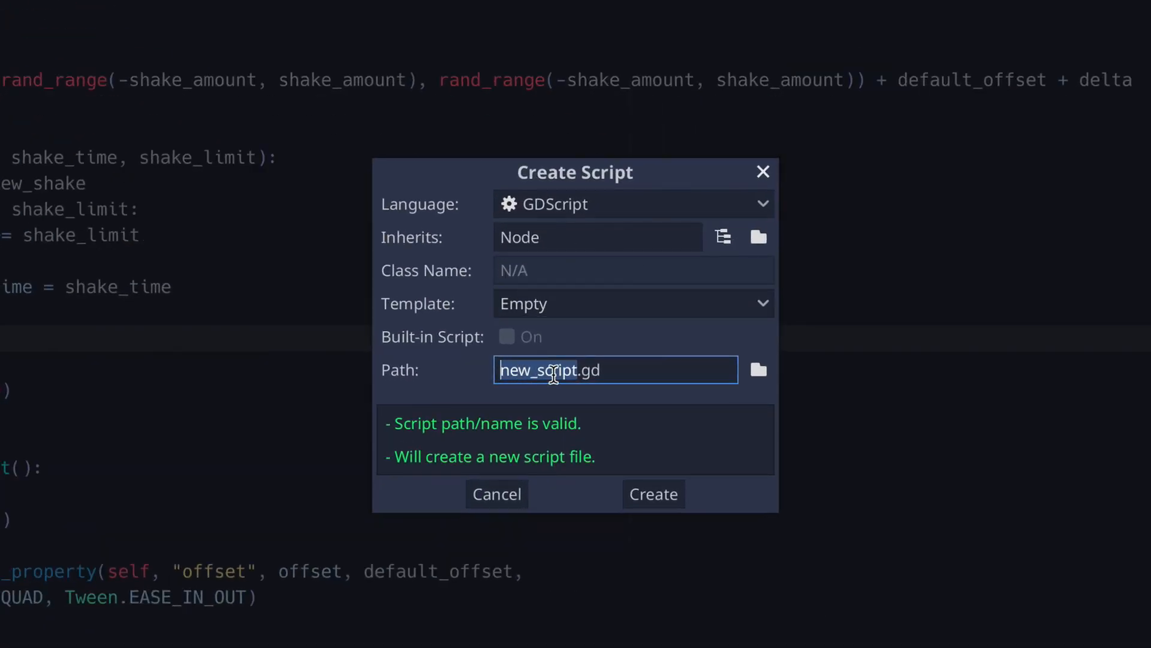
pyautogui.write('Globals.gd')
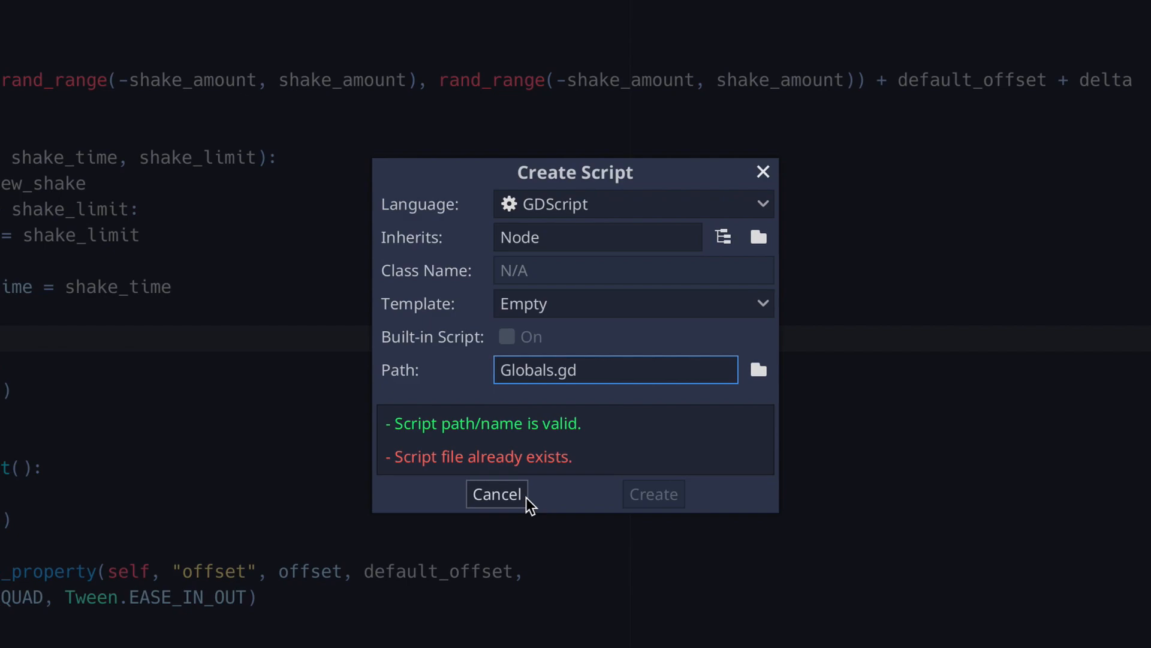
pyautogui.click(497, 494)
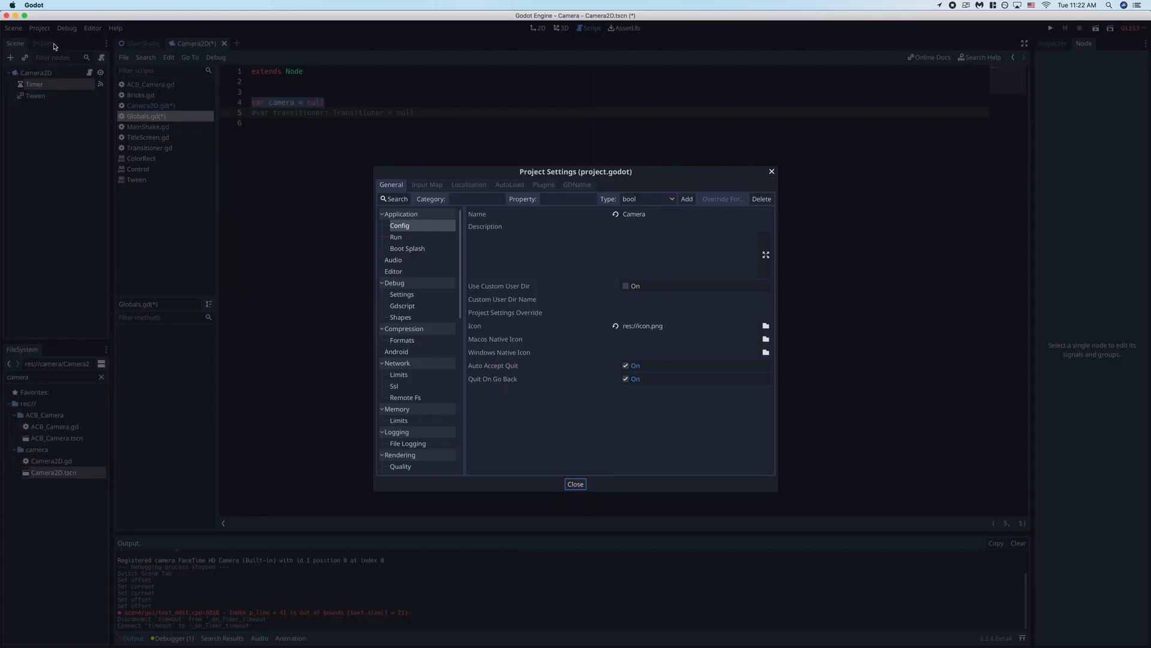
# Step: Confirm Globals in the AutoLoad settings, then add Globals.camera = self to _ready
pyautogui.click(509, 184)
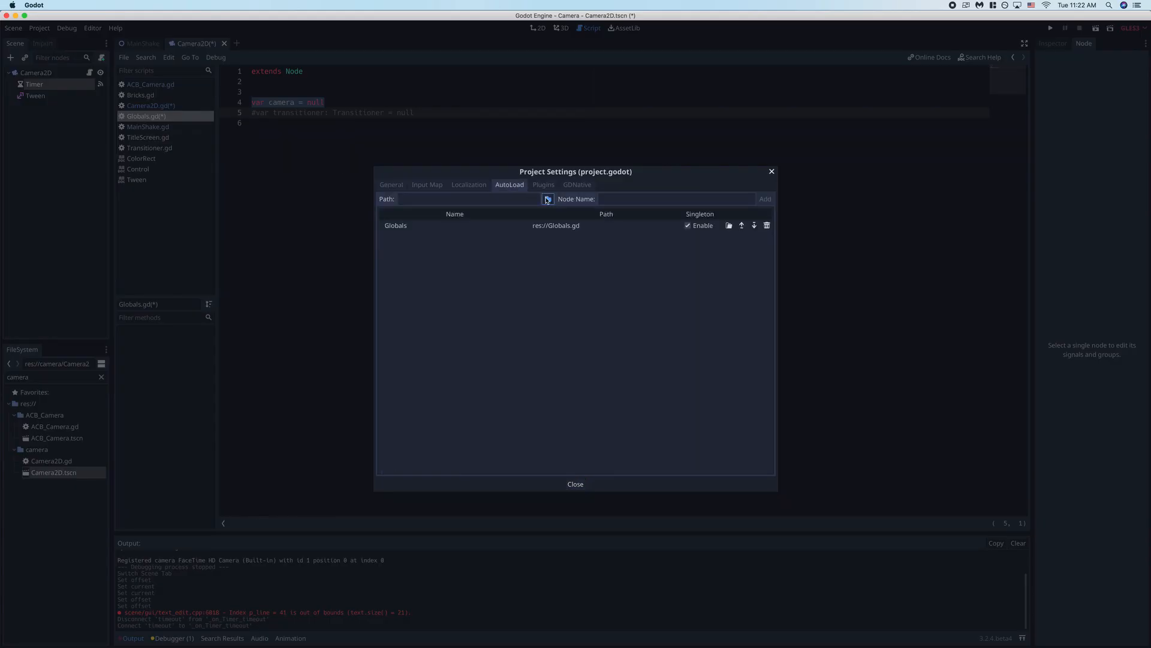
pyautogui.click(548, 198)
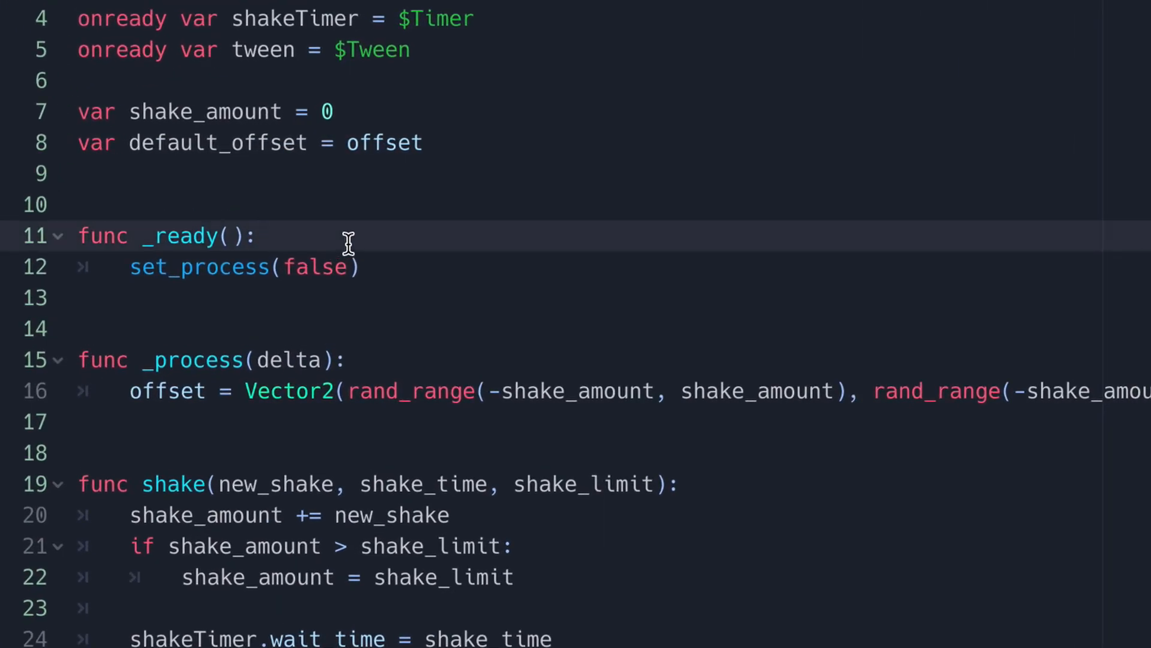
pyautogui.write('Globals.')
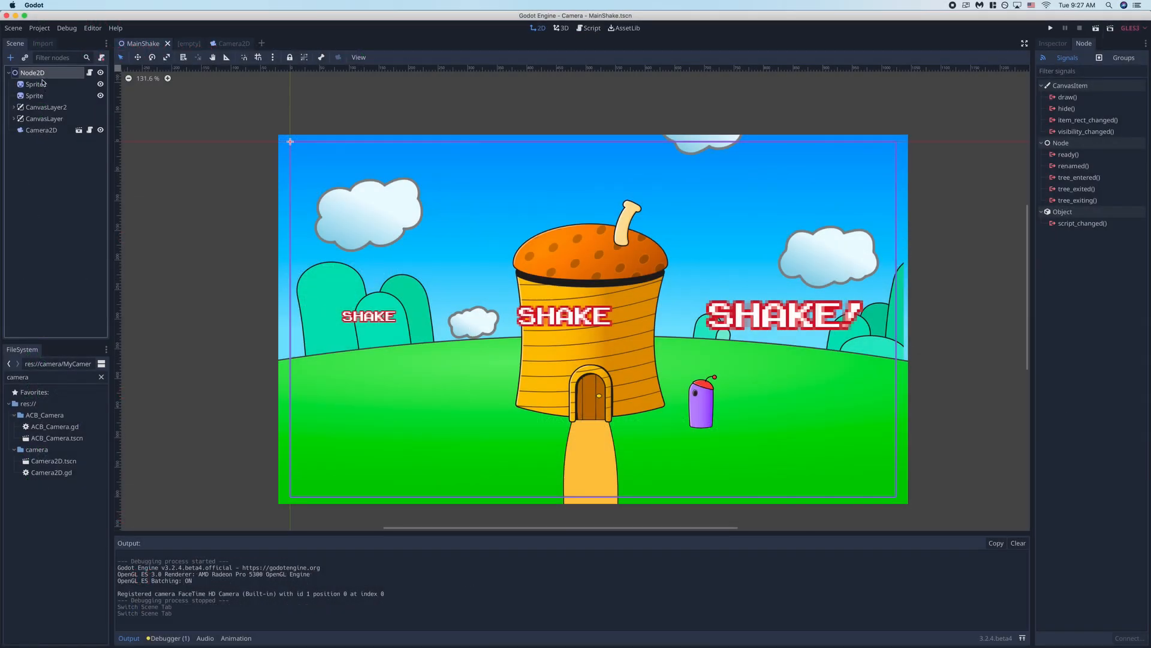
# Step: Inspect the MainShake root Node2D, Camera2D and Sprite2 nodes, then open MainShake.gd
pyautogui.click(40, 130)
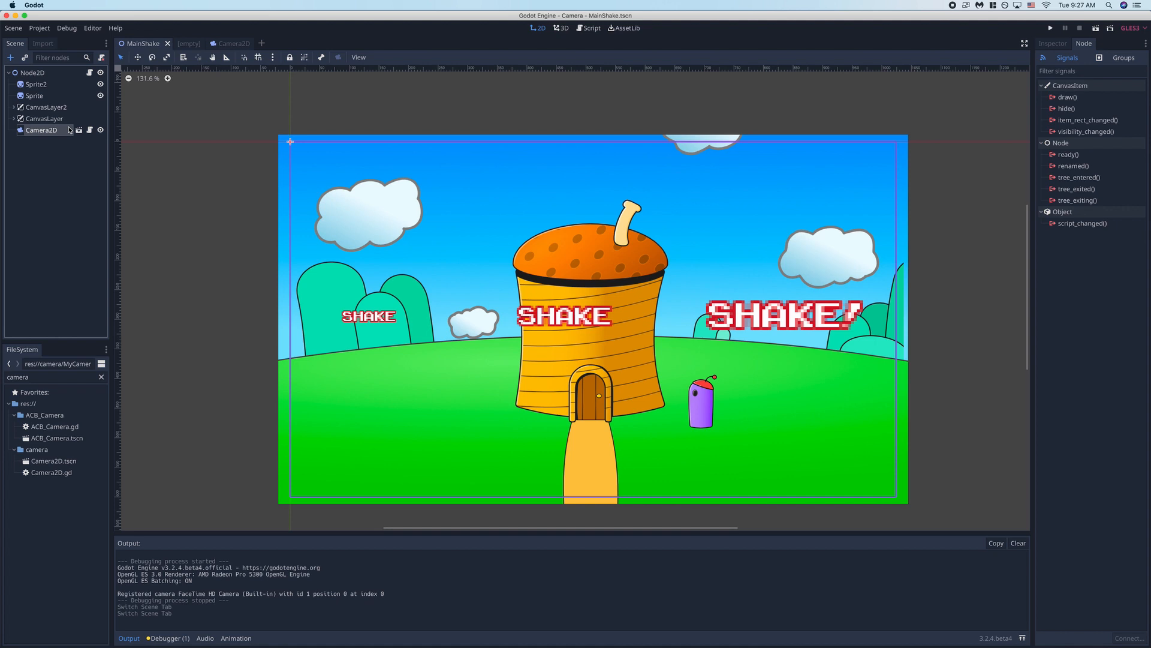
pyautogui.click(27, 72)
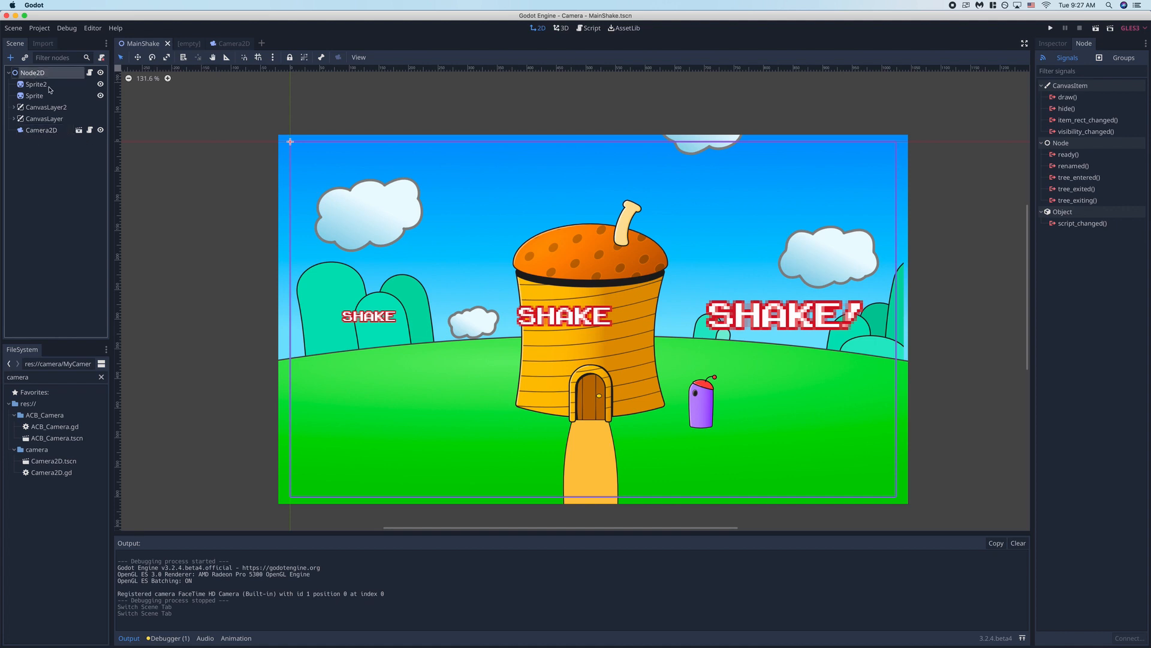
pyautogui.click(24, 57)
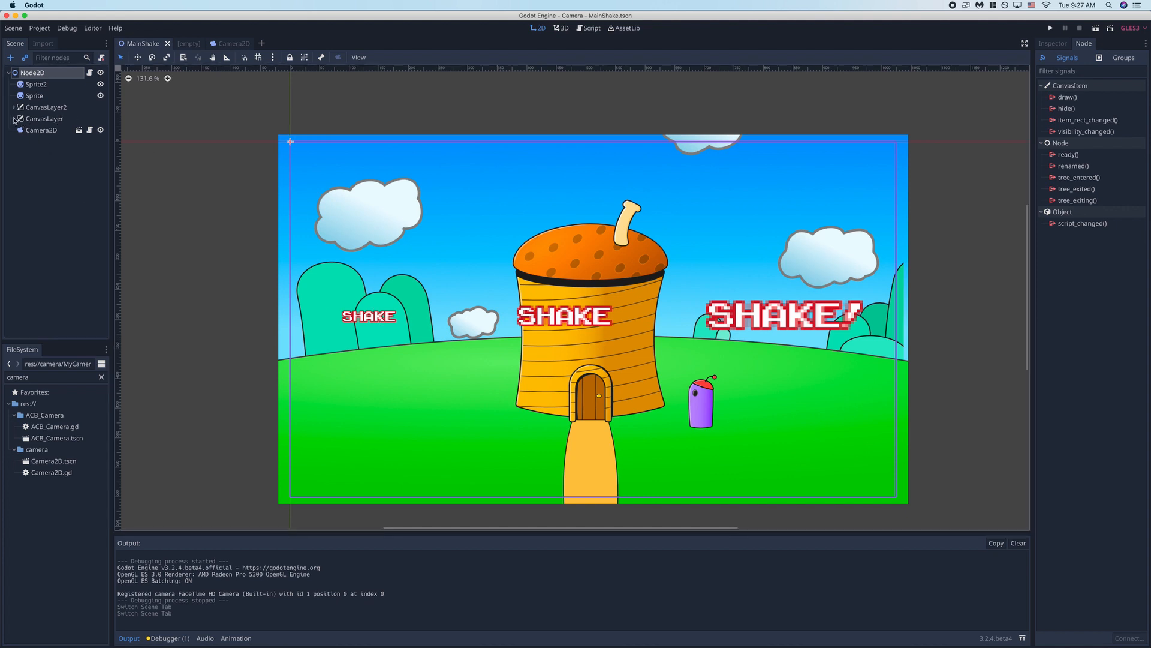
pyautogui.click(589, 29)
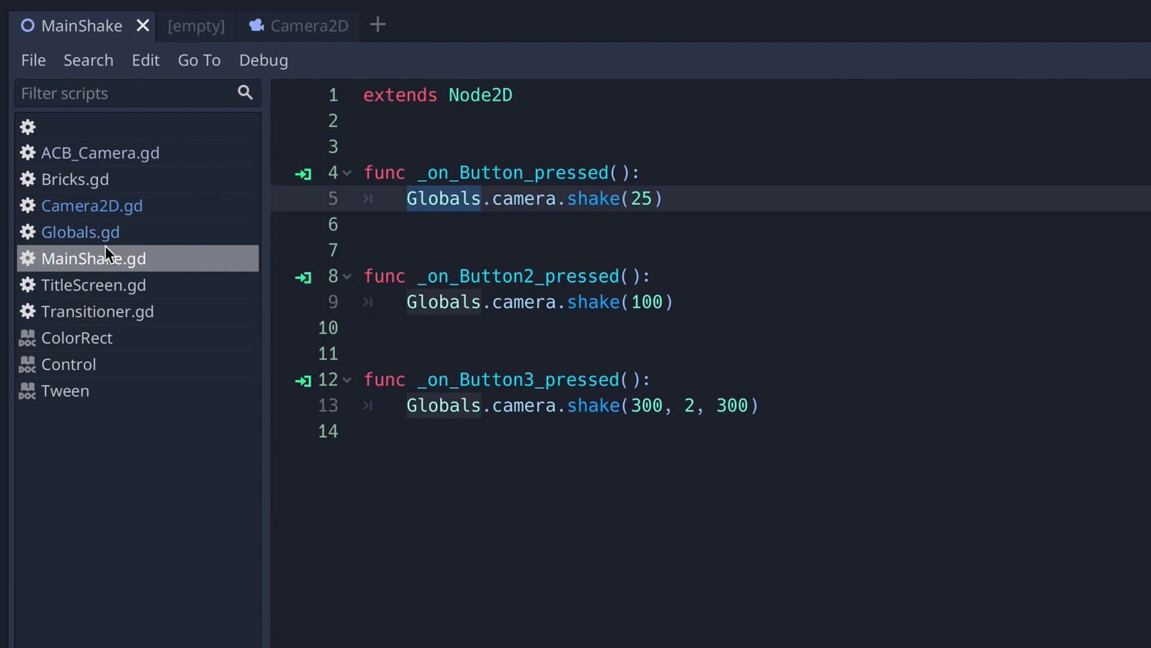
# Step: Highlight the Globals reference in the first button handler of MainShake.gd
pyautogui.doubleClick(523, 198)
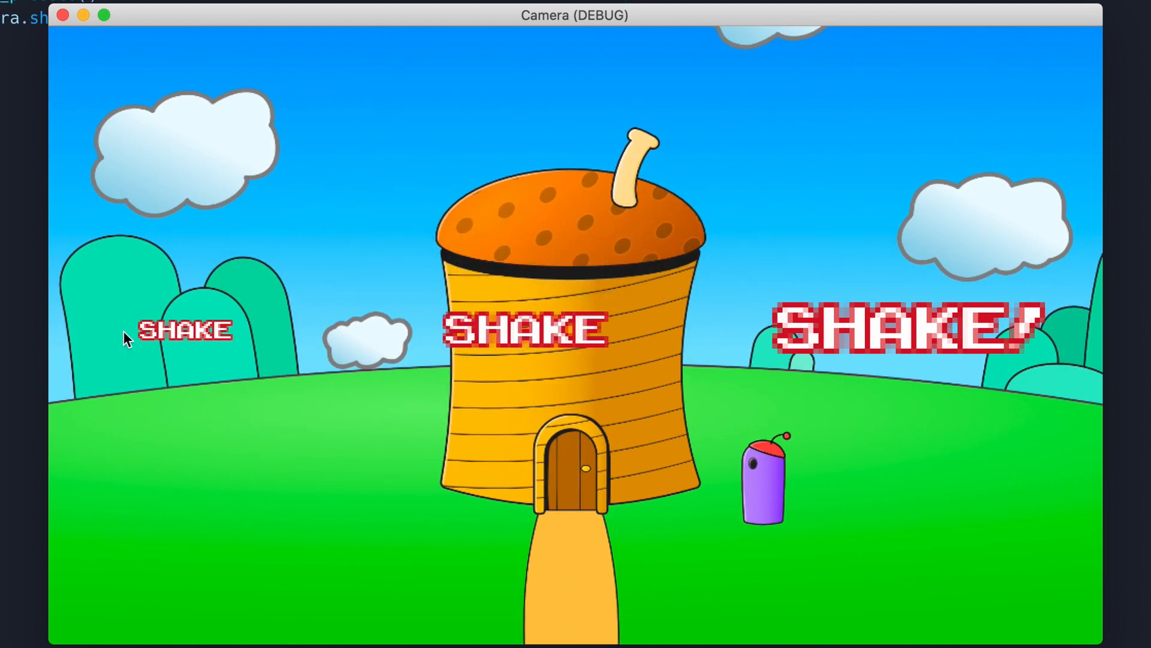
# Step: Press the small left SHAKE button twice in the running scene to test the shake
pyautogui.click(182, 330)
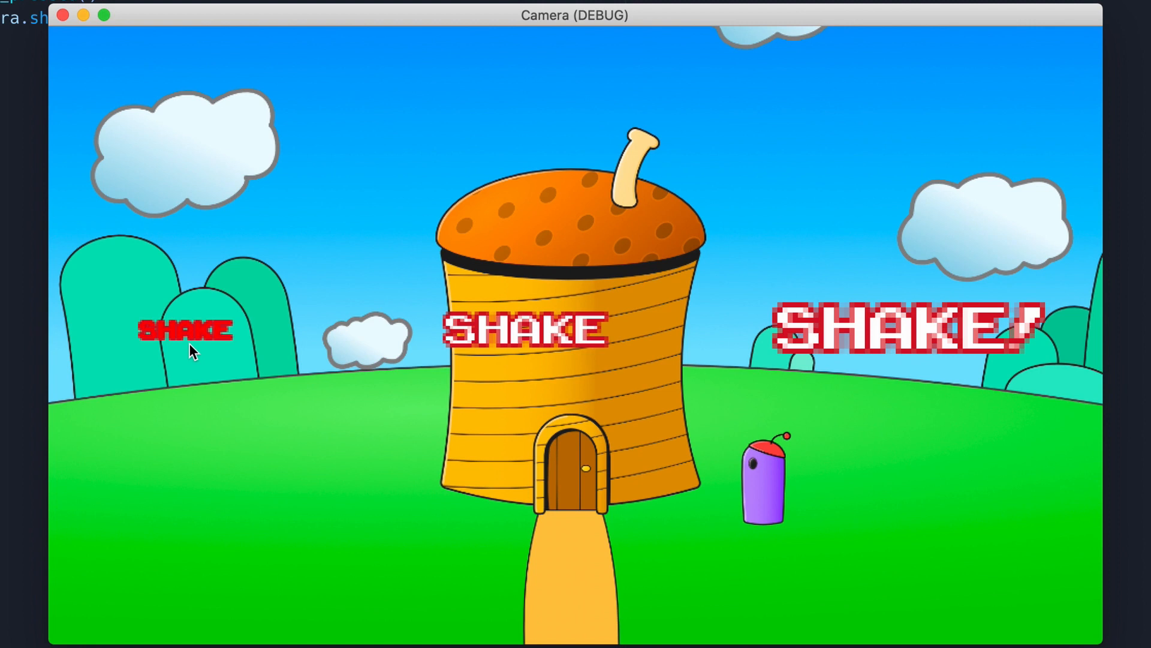
pyautogui.click(184, 333)
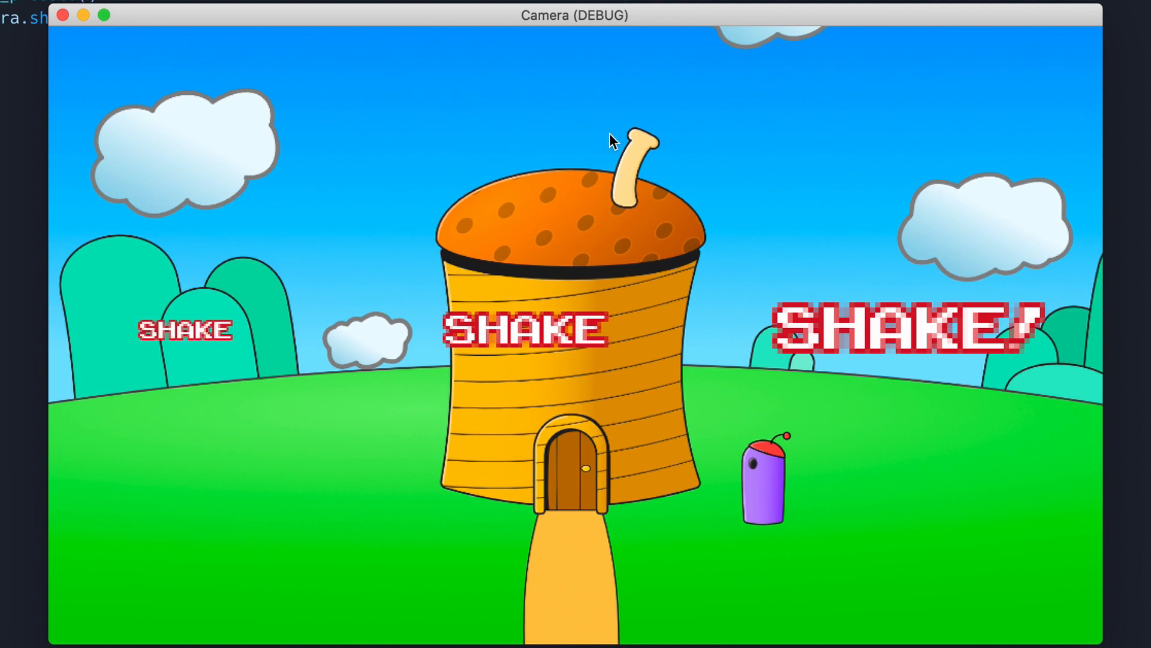
pyautogui.moveTo(91, 42)
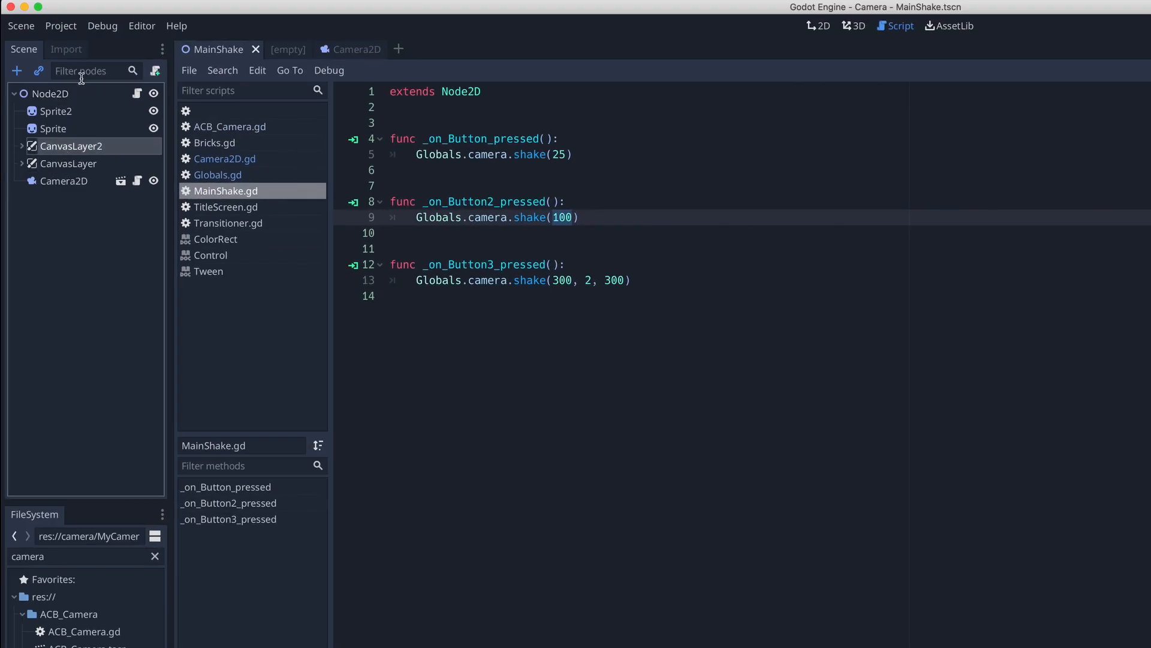
# Step: Return to the 2D view and select the first SHAKE Button under CanvasLayer
pyautogui.click(817, 26)
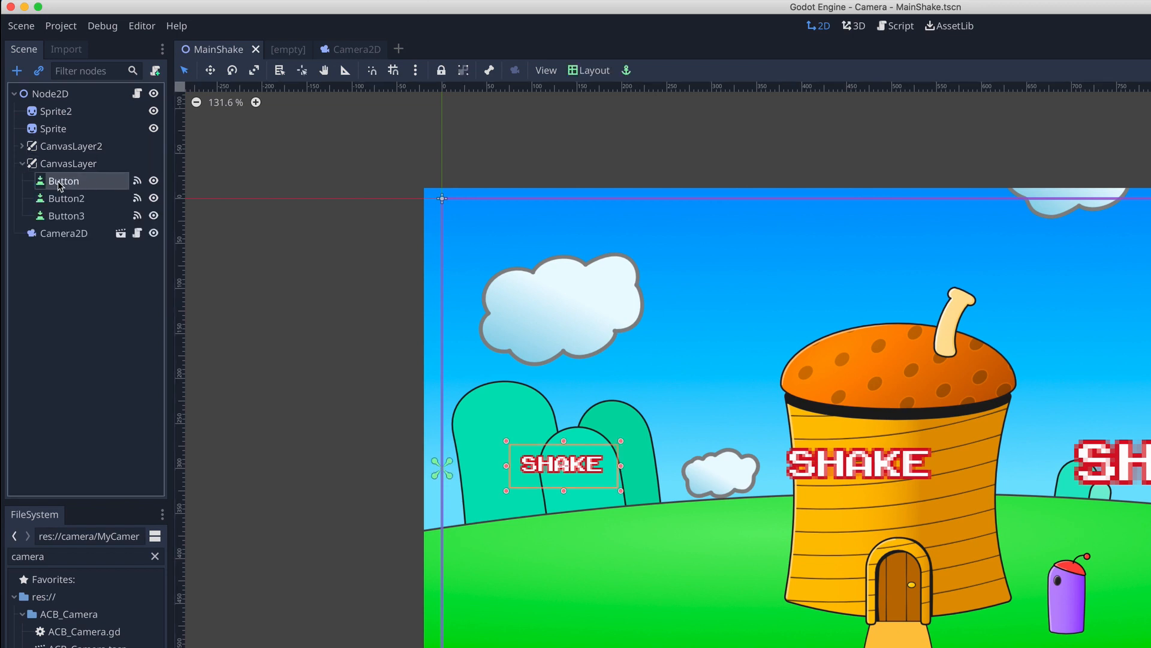
pyautogui.click(66, 215)
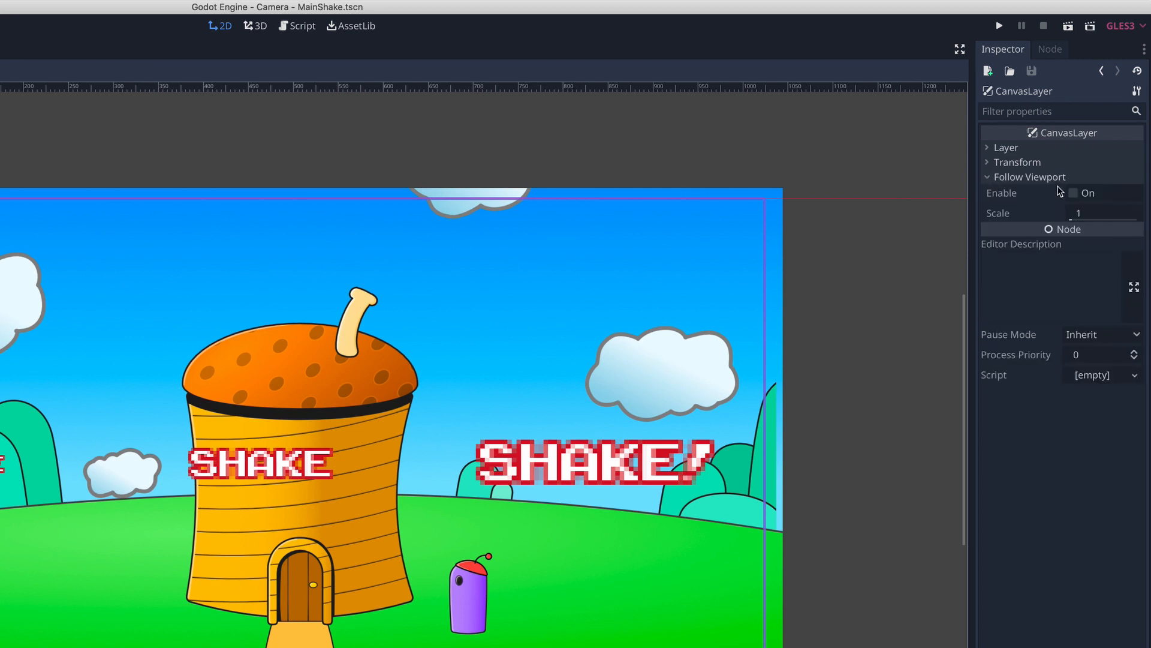
pyautogui.click(1075, 193)
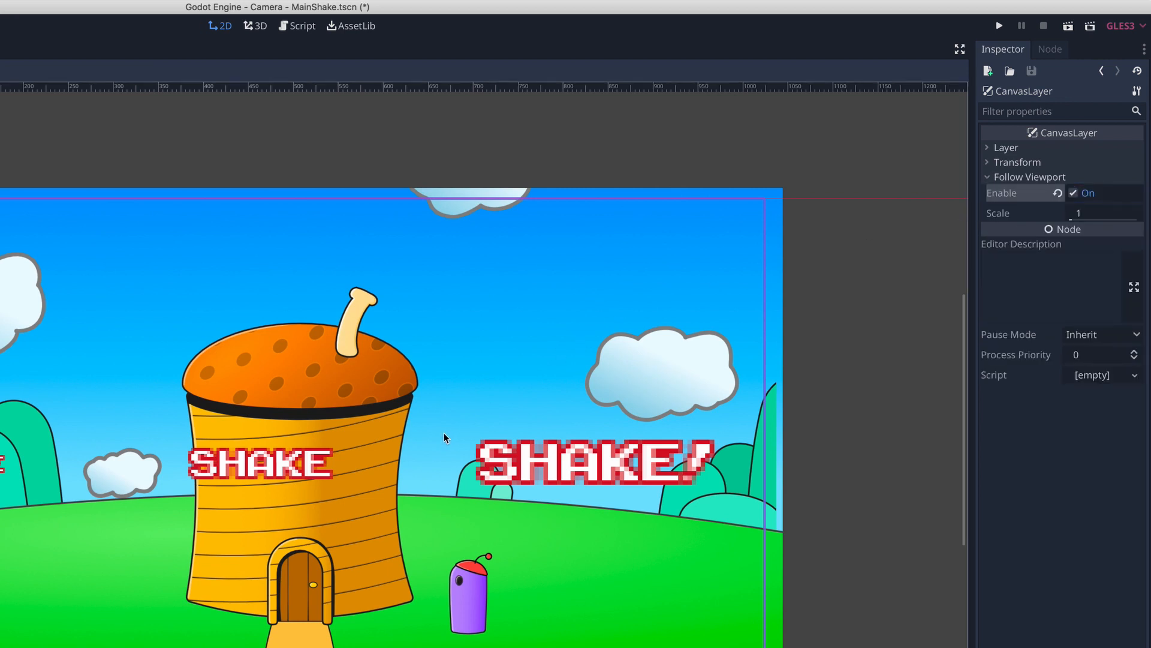
pyautogui.click(999, 25)
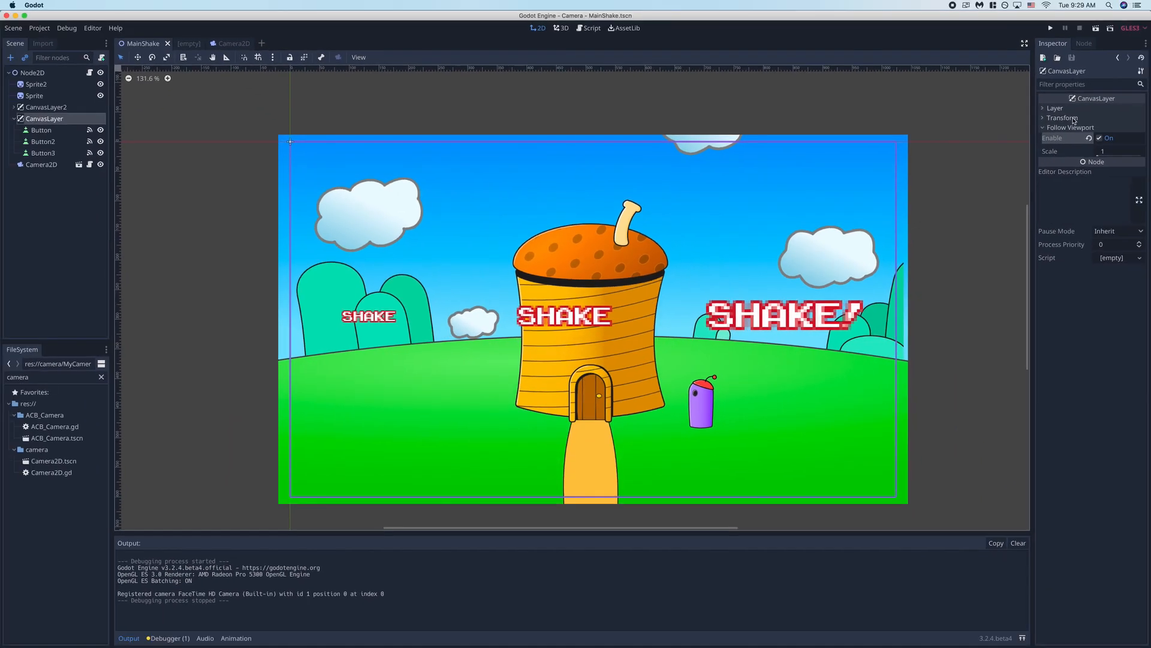
pyautogui.click(1102, 137)
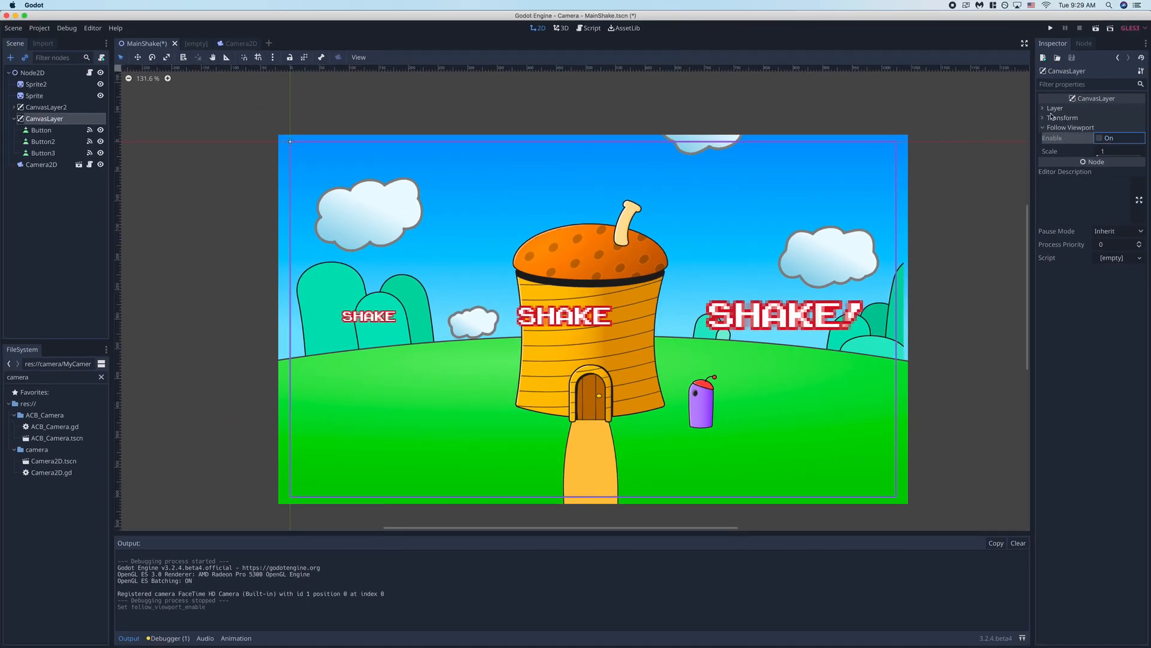